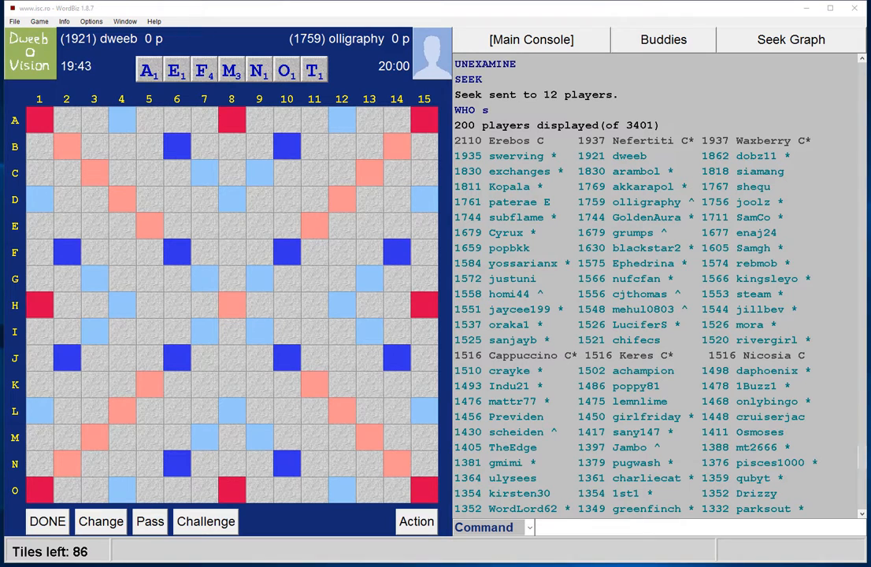
mouse_move(195, 378)
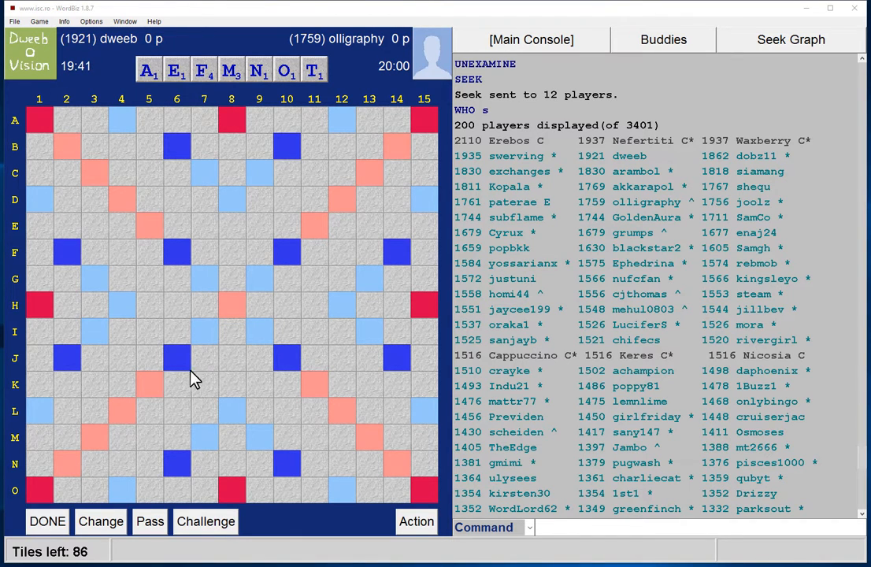
mouse_move(265, 308)
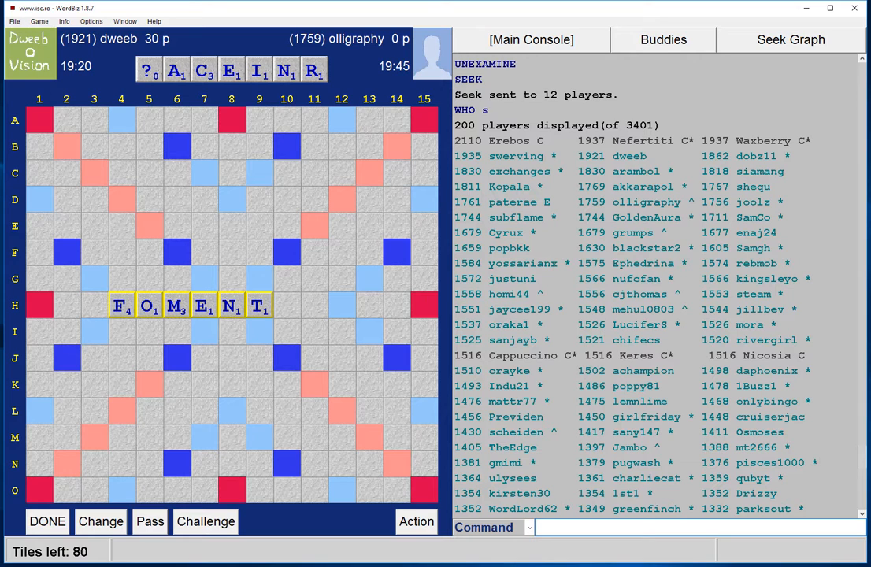
mouse_move(265, 501)
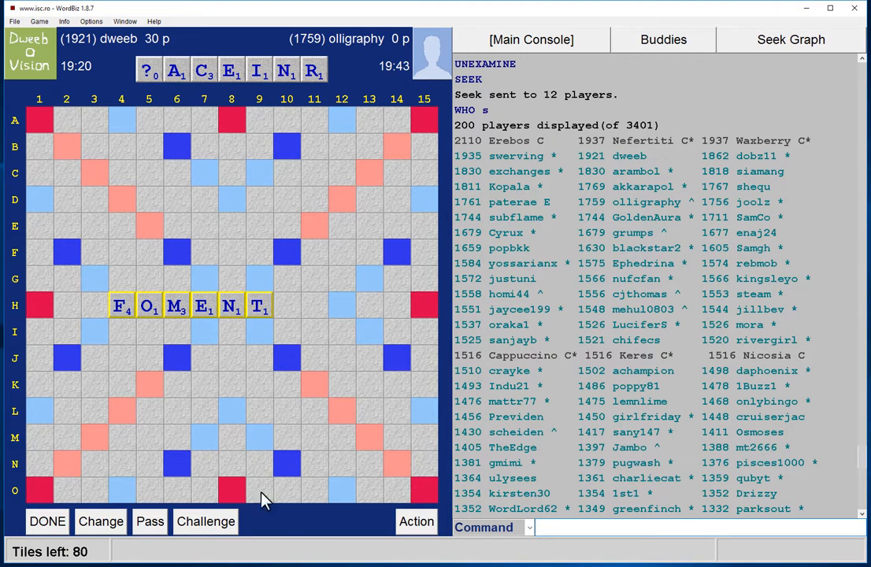
mouse_move(150, 315)
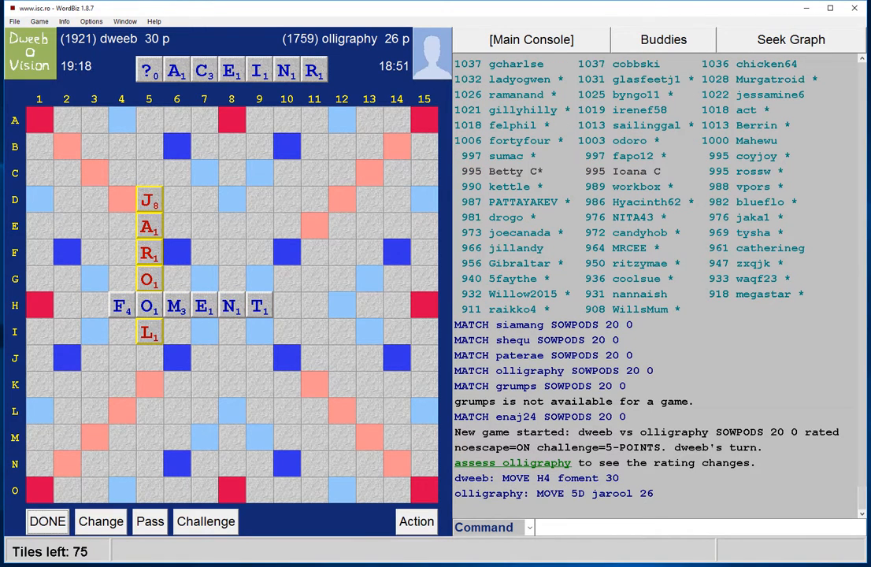
mouse_move(224, 344)
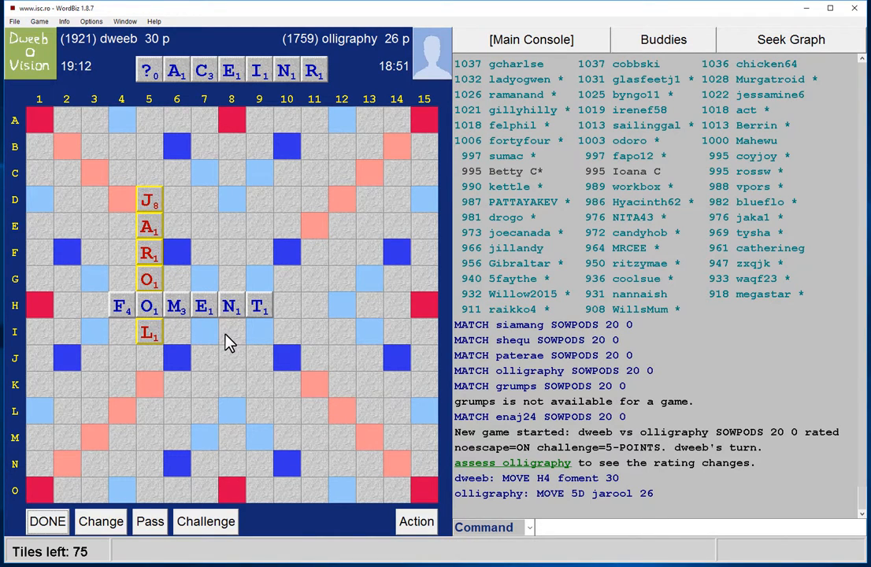
mouse_move(233, 203)
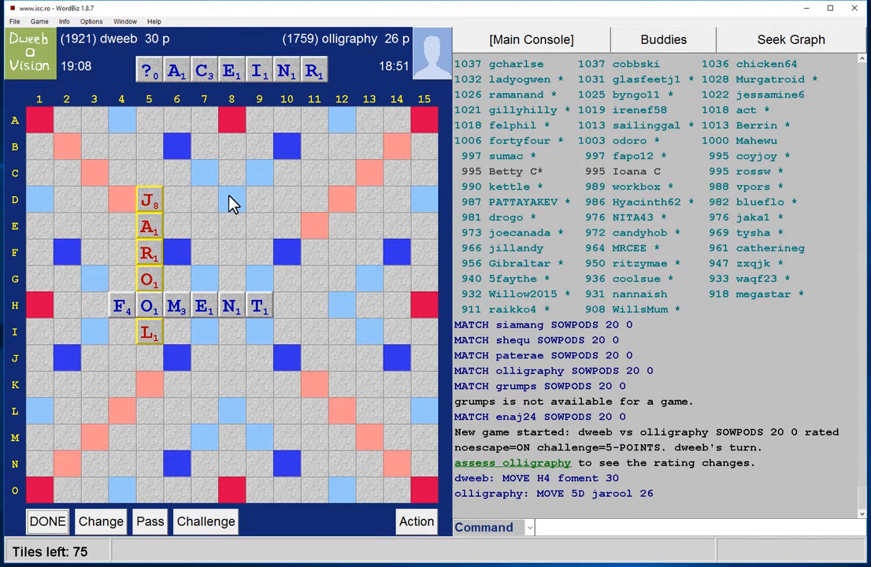
mouse_move(233, 416)
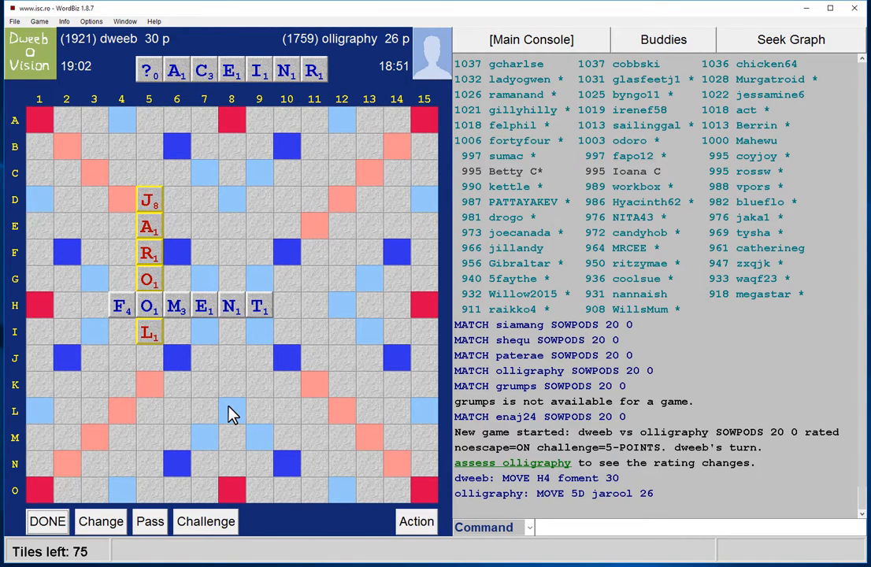
mouse_move(228, 344)
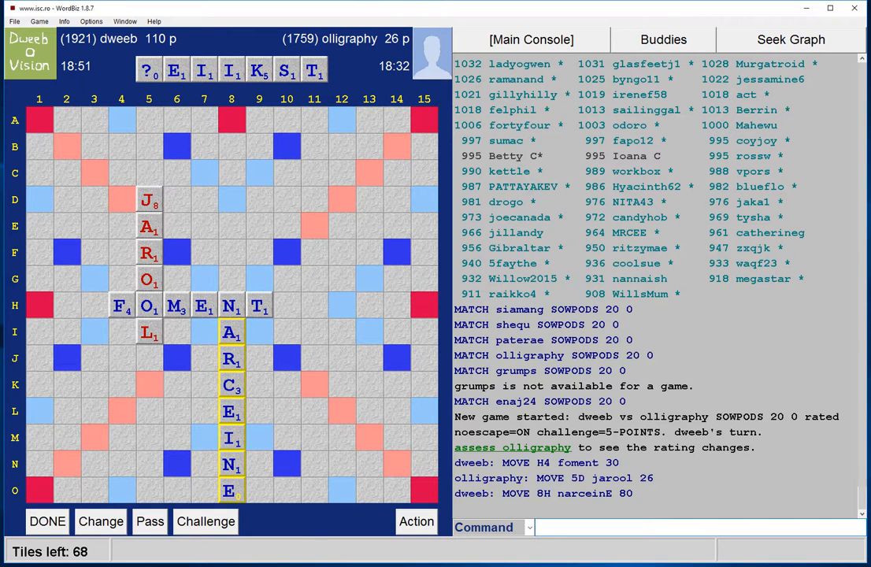
mouse_move(230, 391)
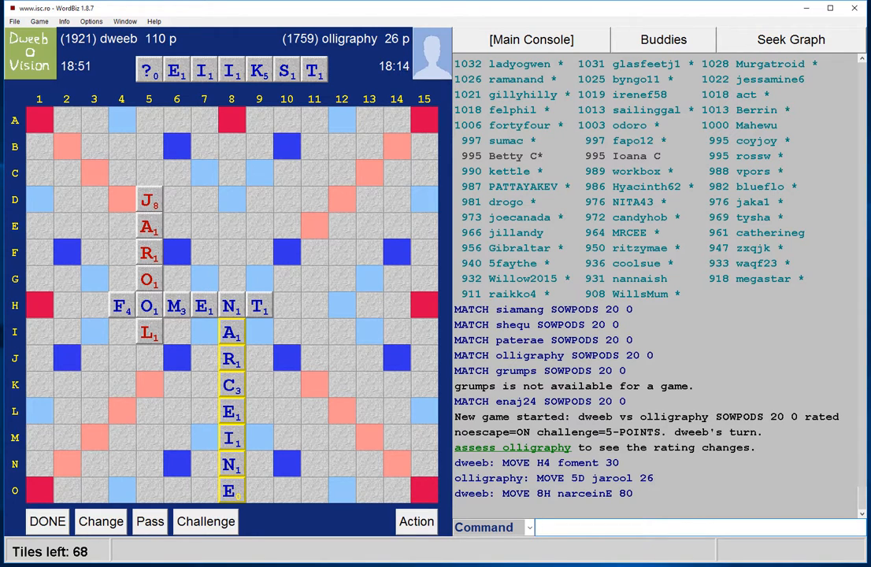
mouse_move(232, 413)
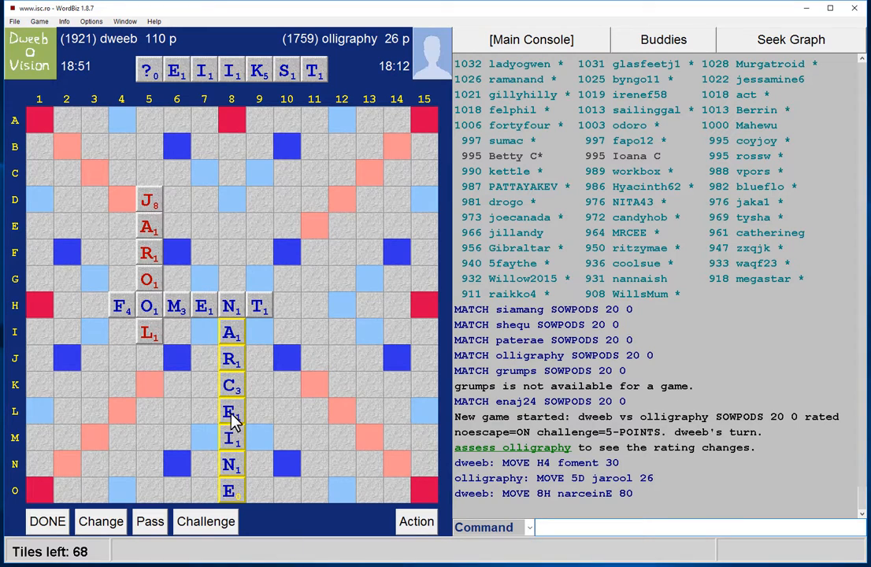
mouse_move(184, 397)
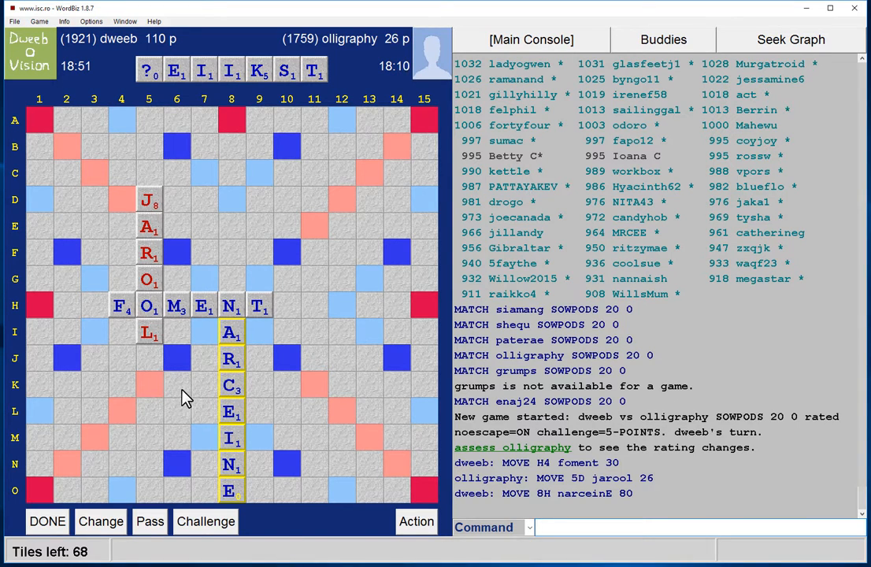
mouse_move(313, 397)
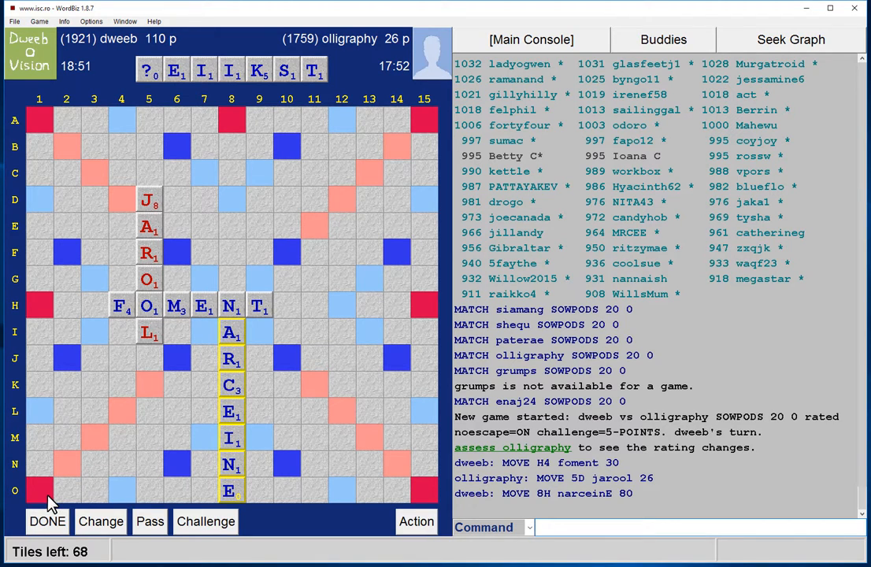
mouse_move(230, 497)
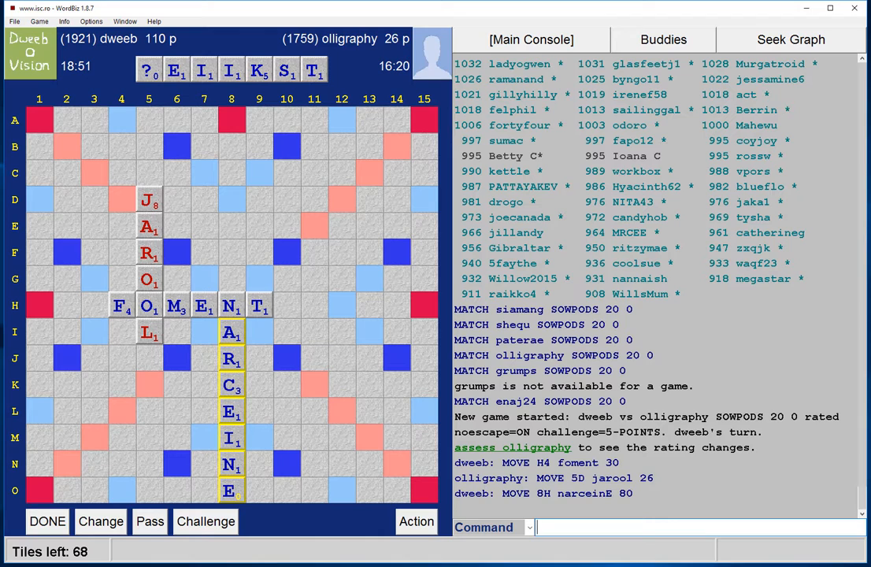
mouse_move(287, 262)
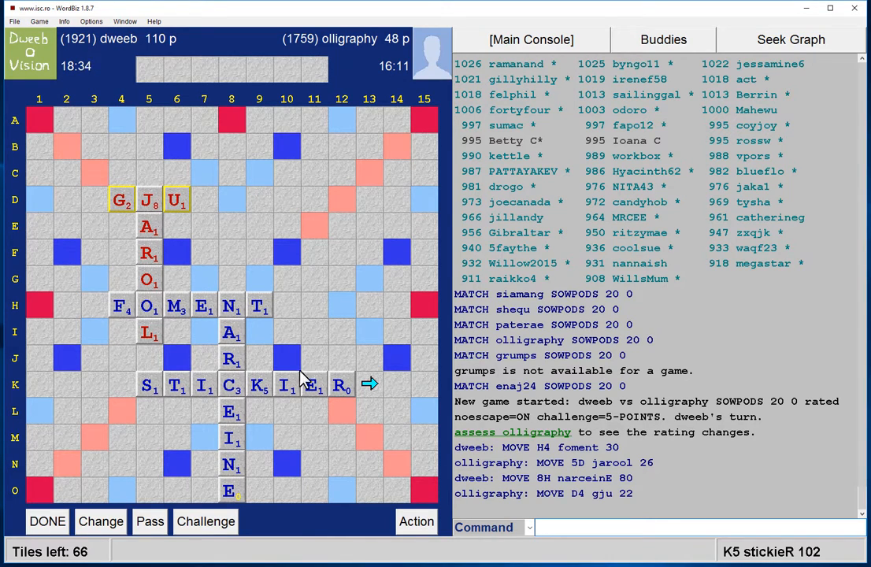
mouse_move(298, 369)
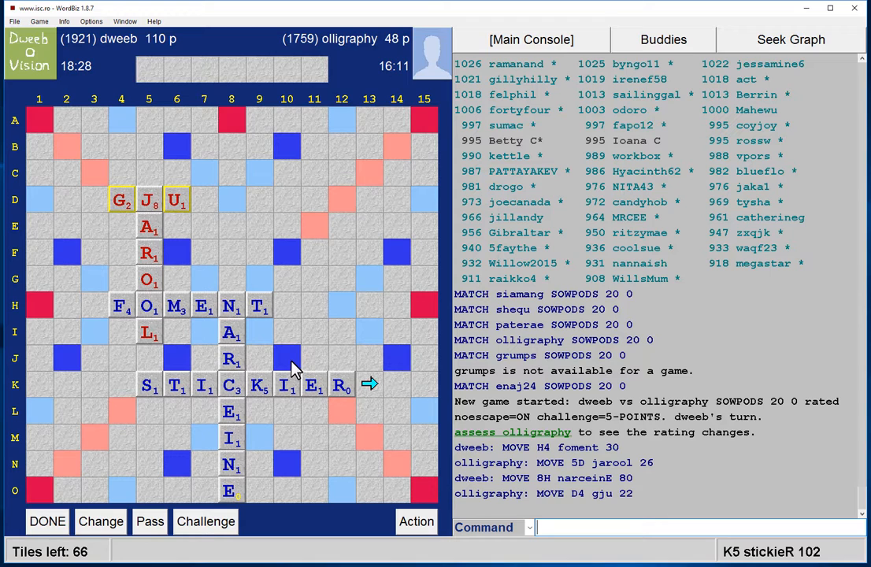
mouse_move(315, 365)
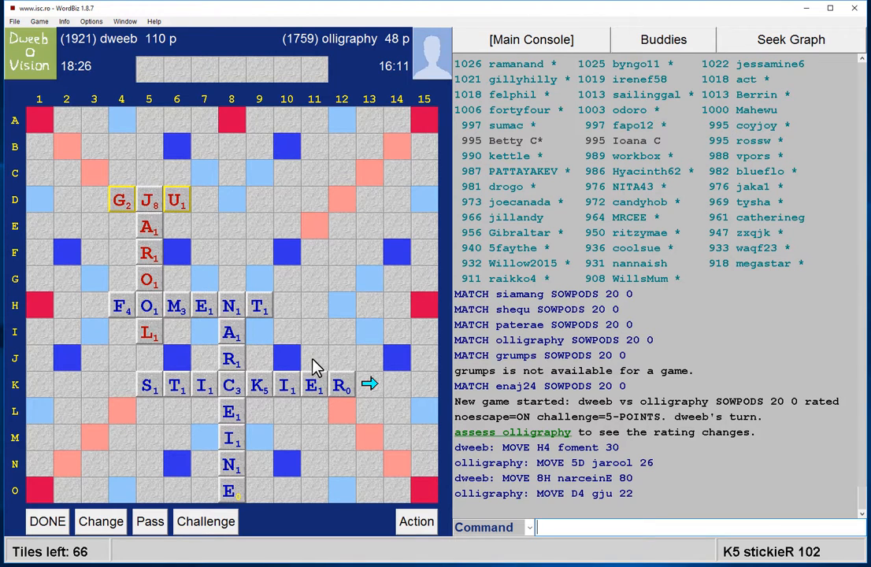
mouse_move(293, 419)
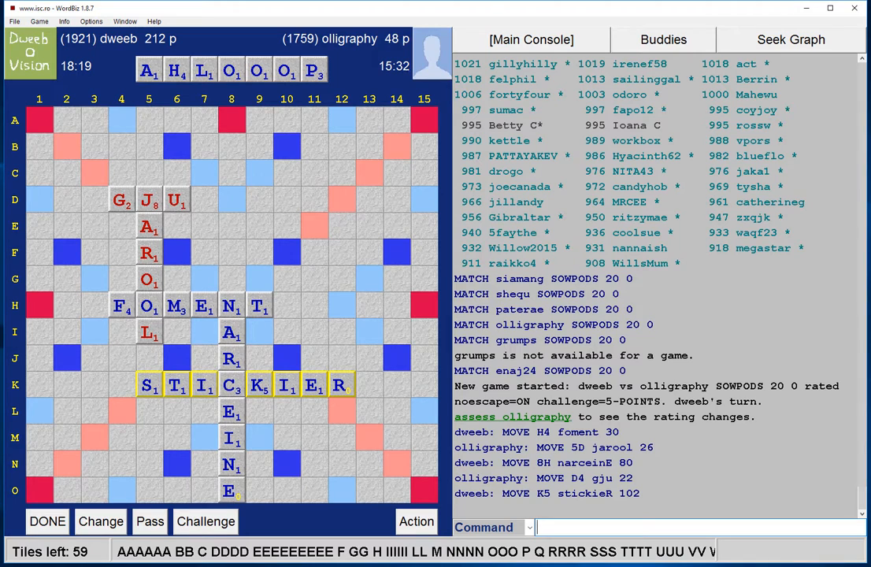
mouse_move(548, 441)
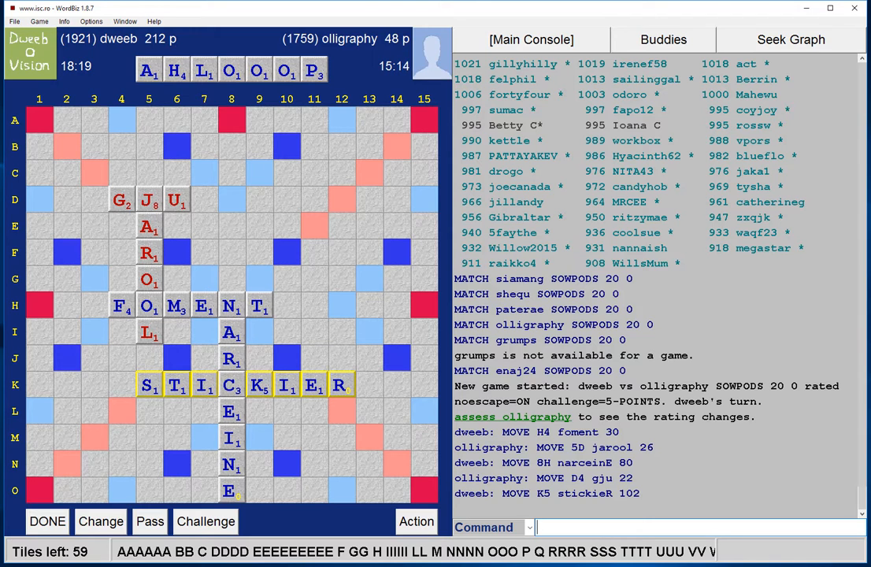
mouse_move(429, 326)
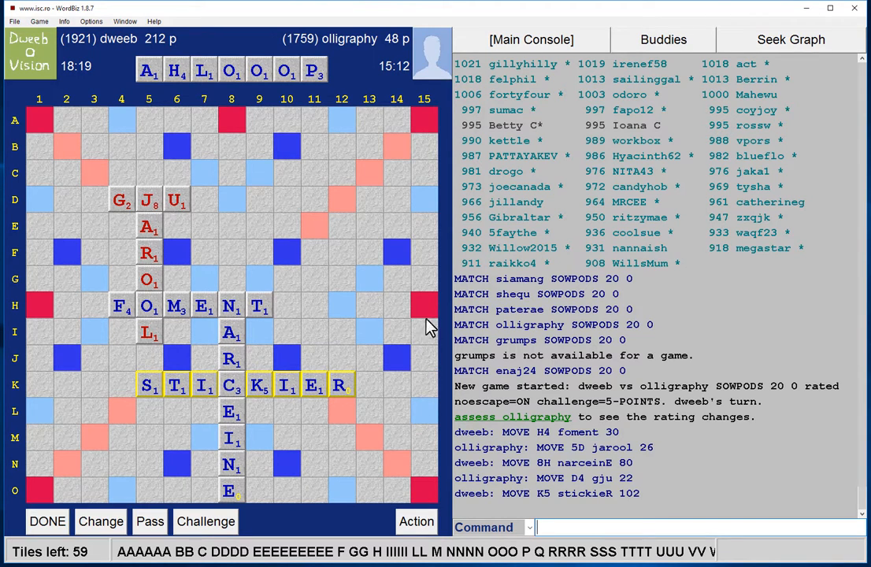
mouse_move(422, 417)
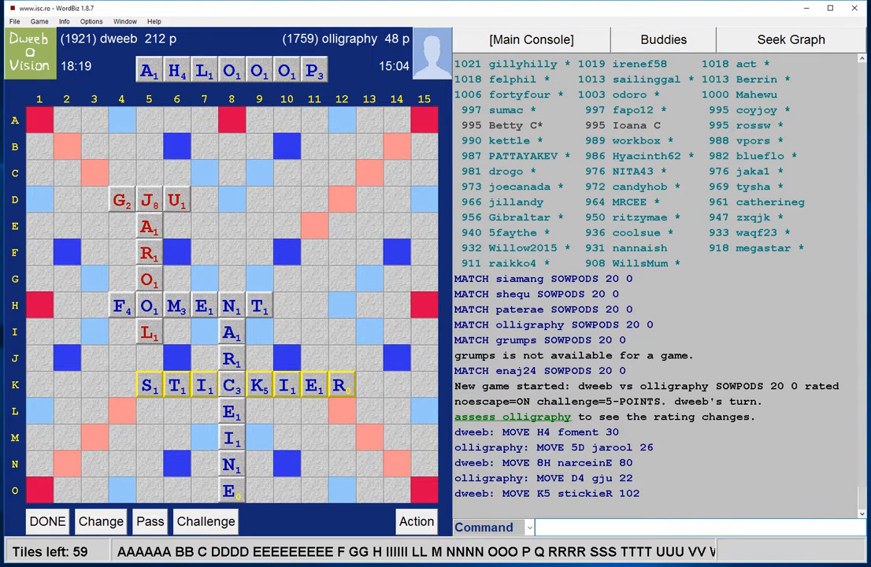
mouse_move(337, 372)
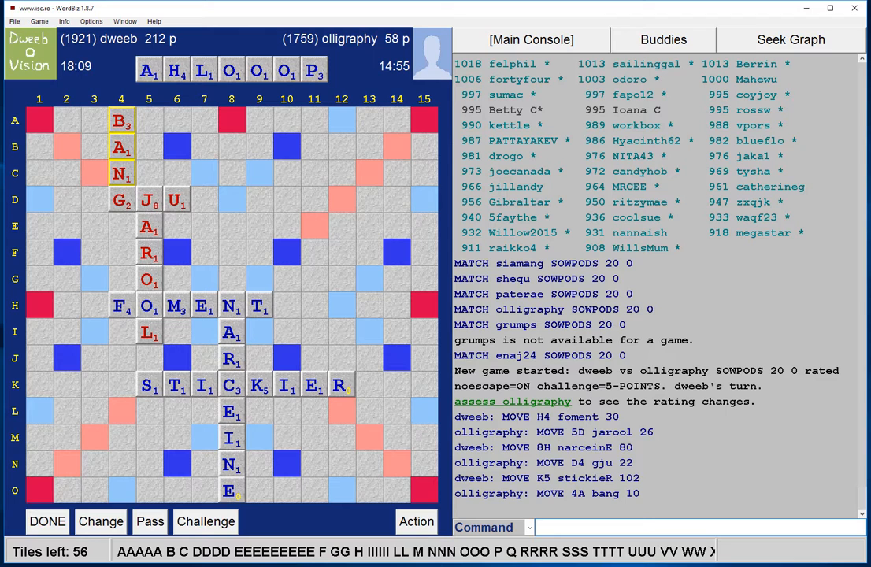
mouse_move(286, 467)
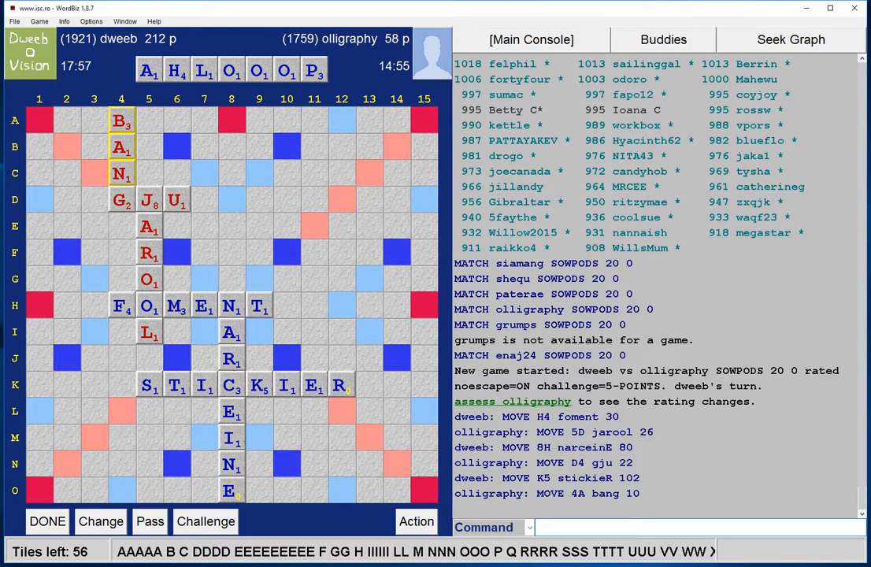
mouse_move(370, 554)
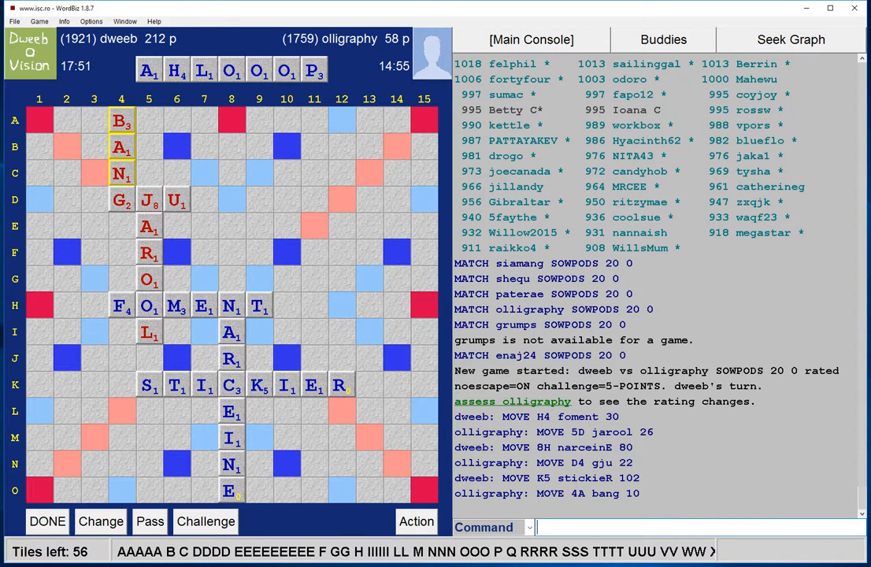
mouse_move(315, 431)
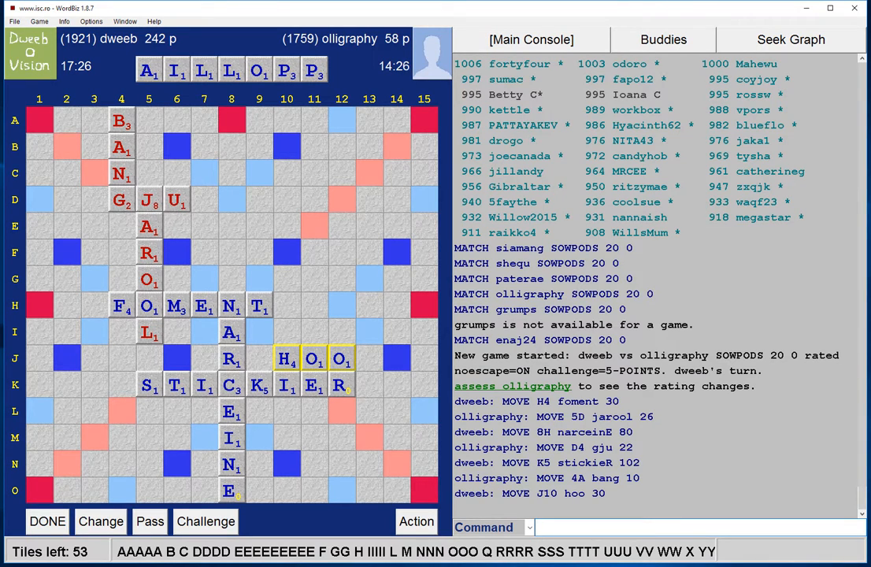
mouse_move(292, 359)
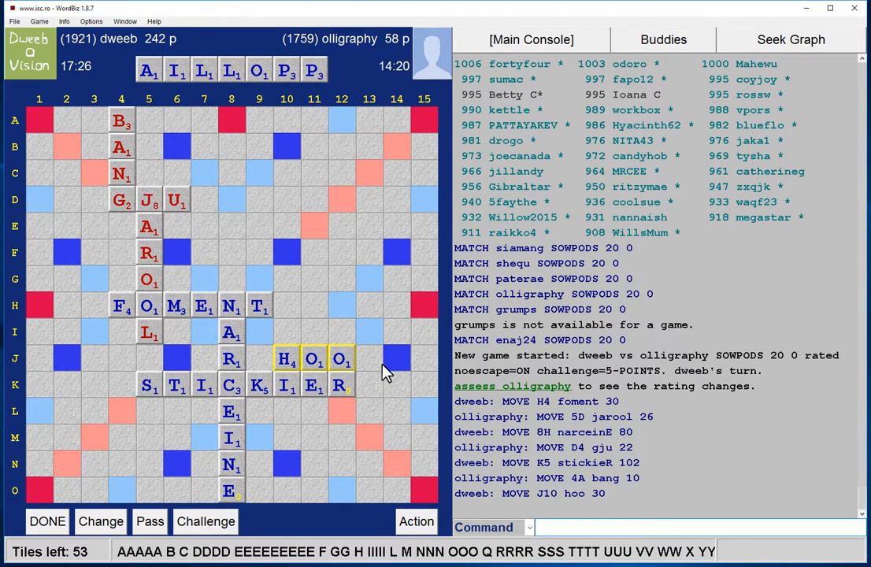
mouse_move(313, 390)
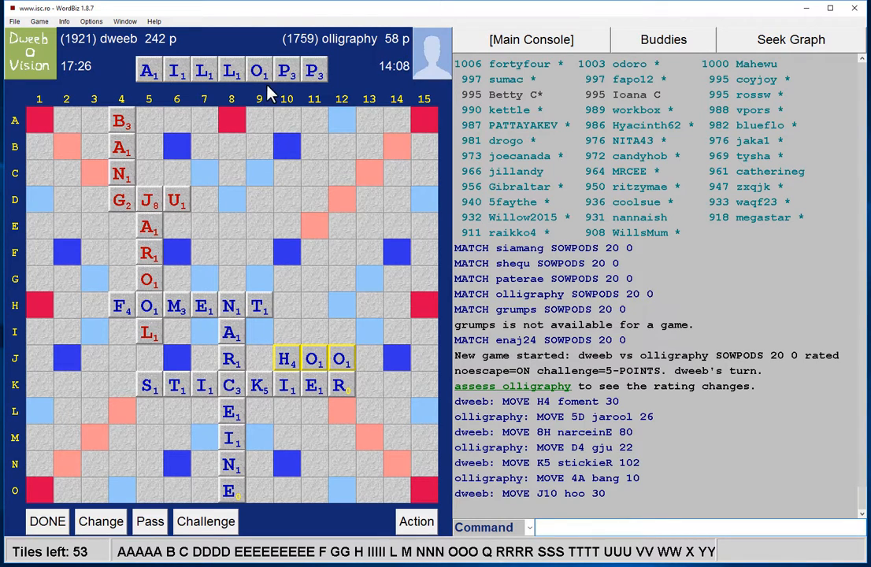
mouse_move(285, 90)
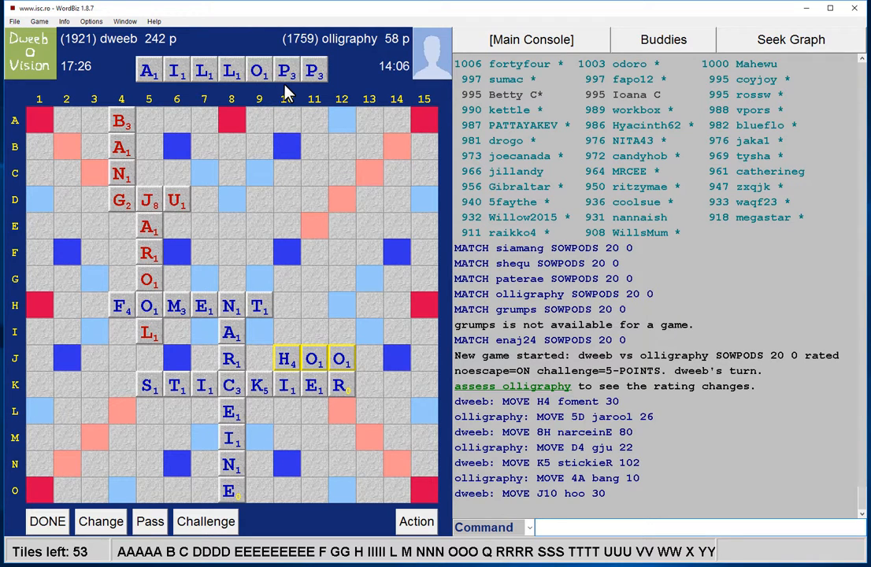
mouse_move(41, 417)
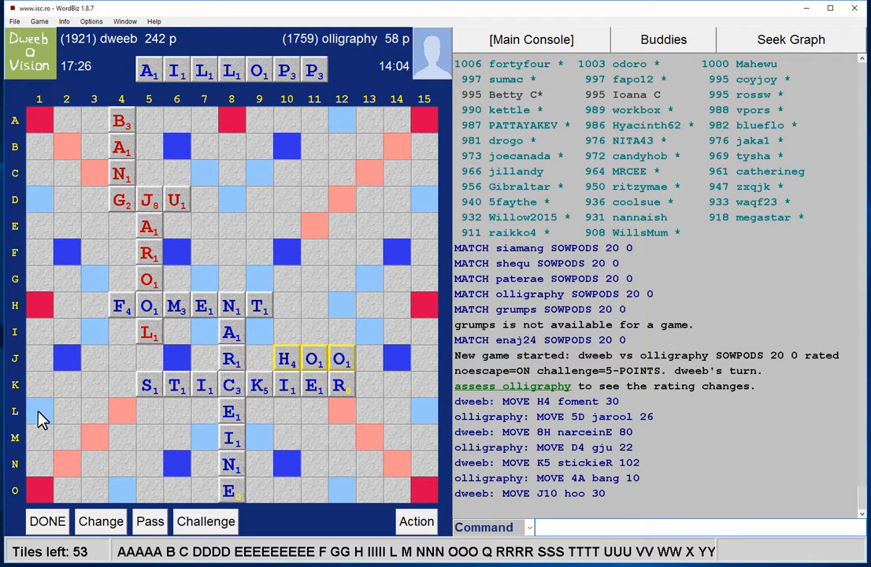
mouse_move(152, 416)
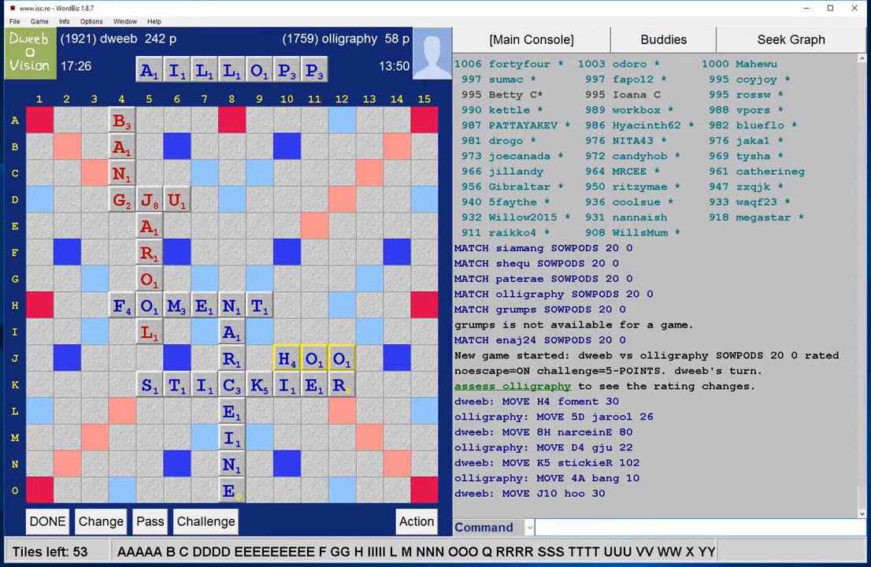
mouse_move(123, 135)
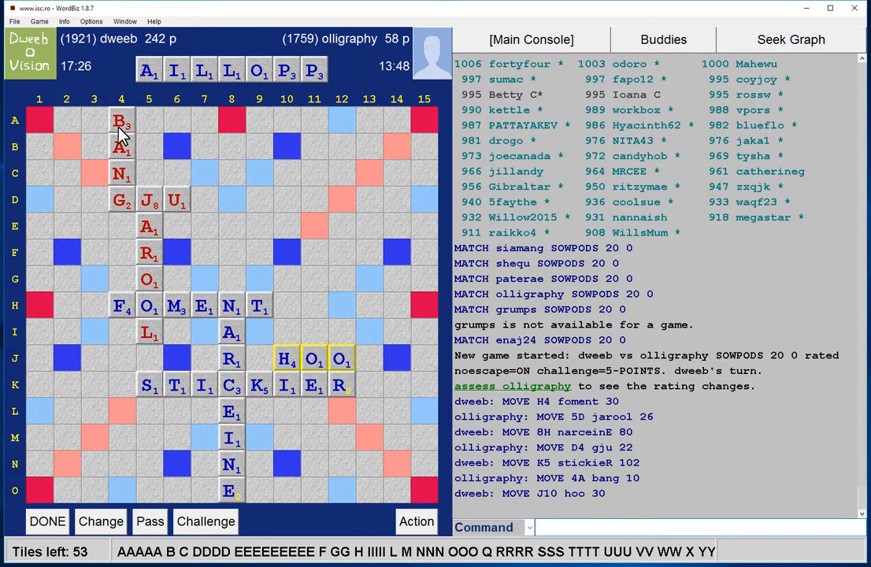
mouse_move(265, 95)
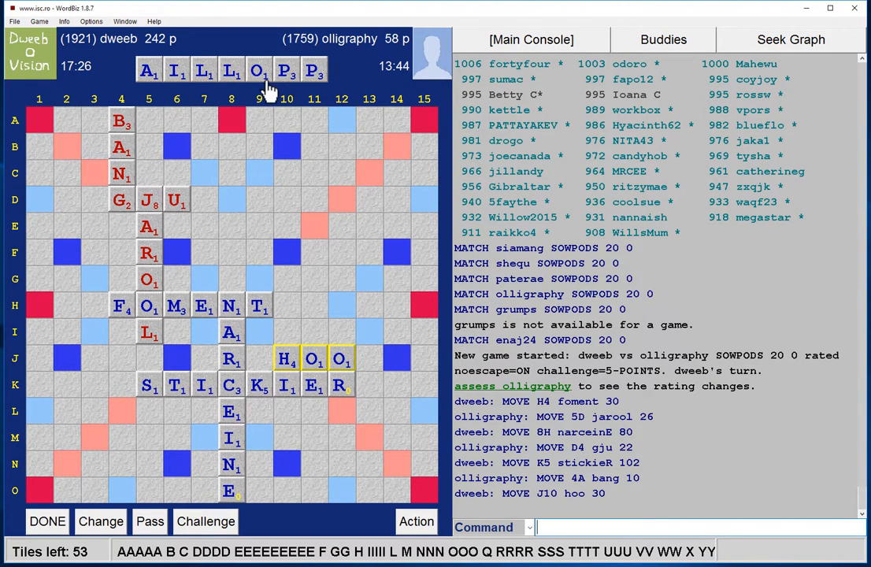
mouse_move(271, 93)
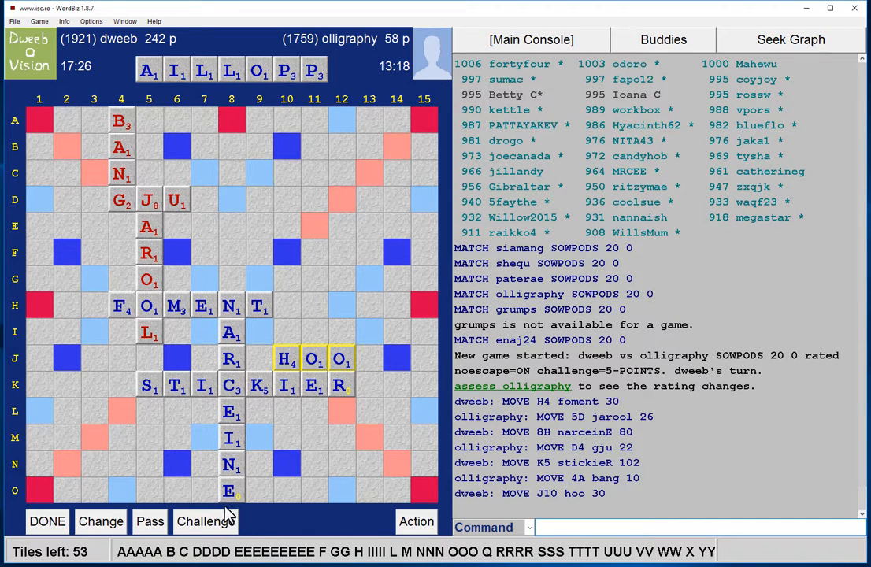
mouse_move(268, 375)
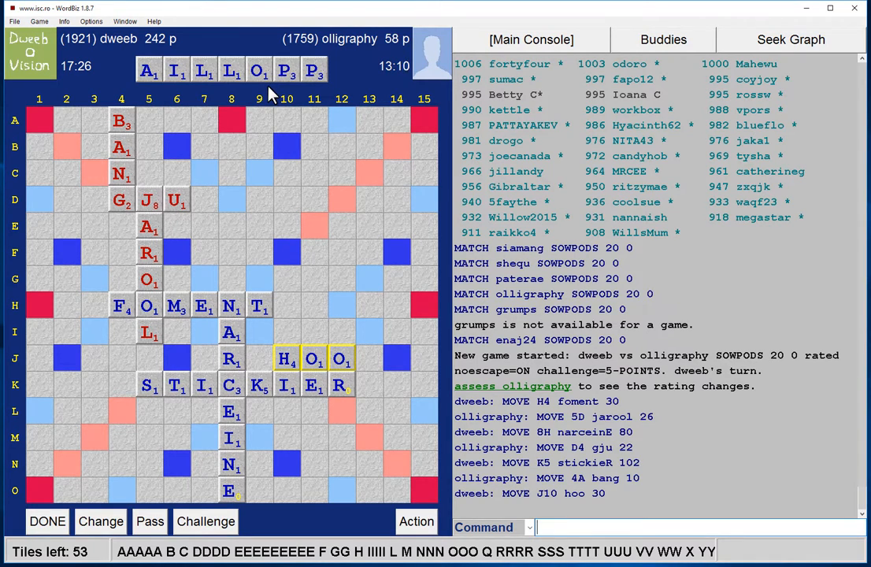
mouse_move(252, 496)
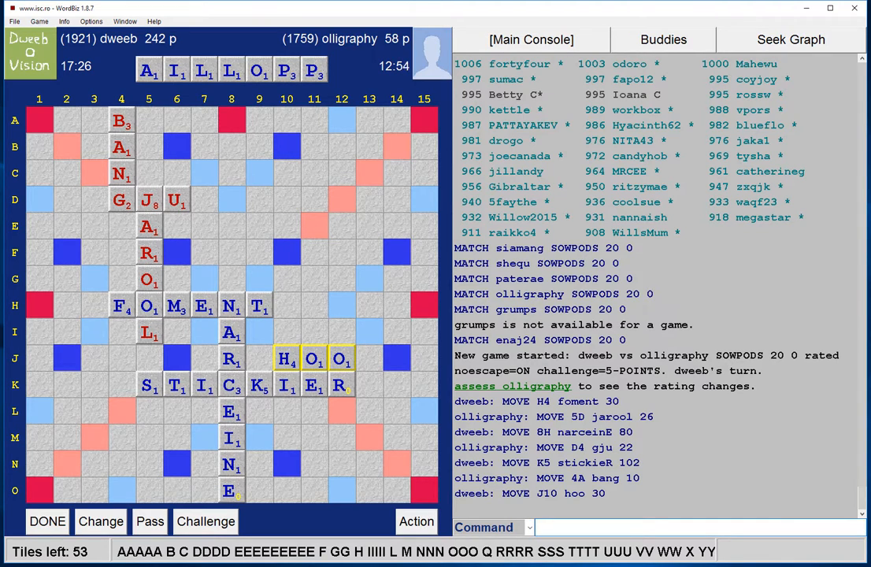
mouse_move(211, 488)
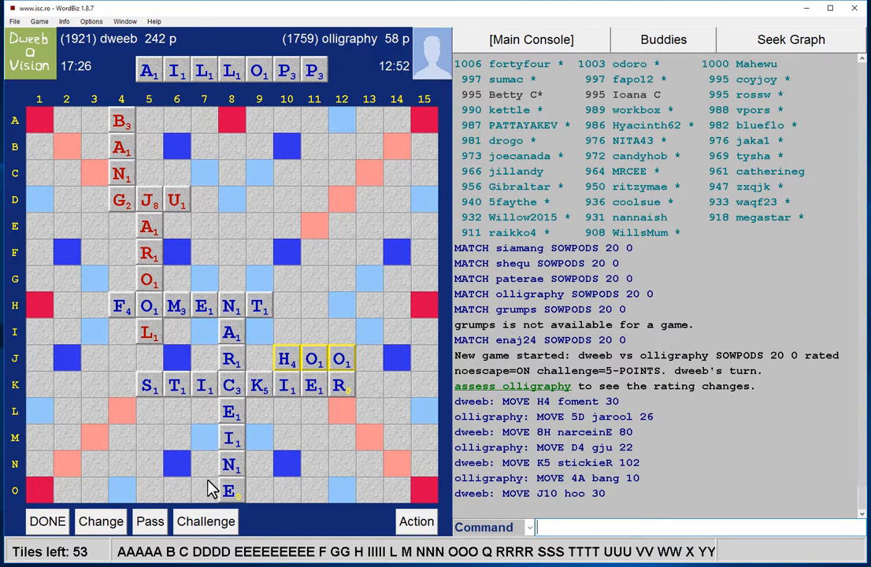
mouse_move(205, 449)
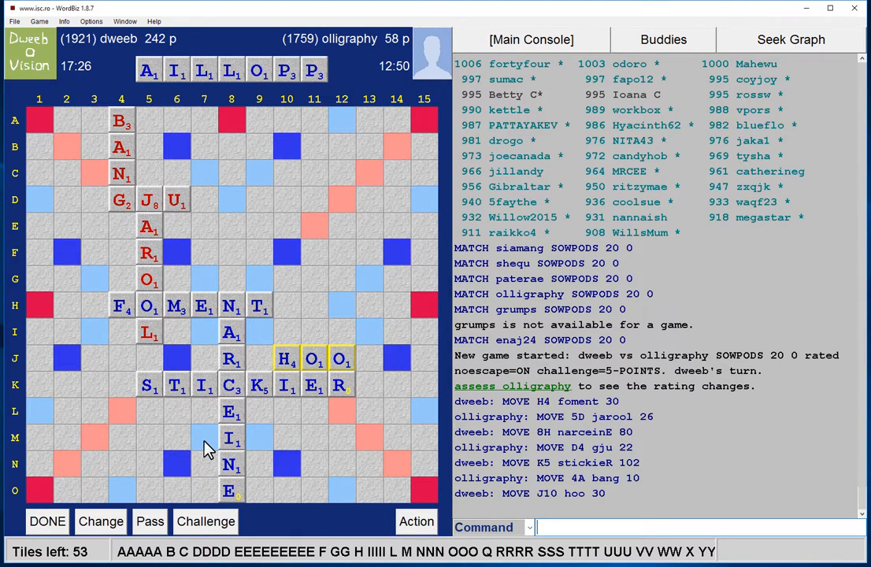
mouse_move(245, 93)
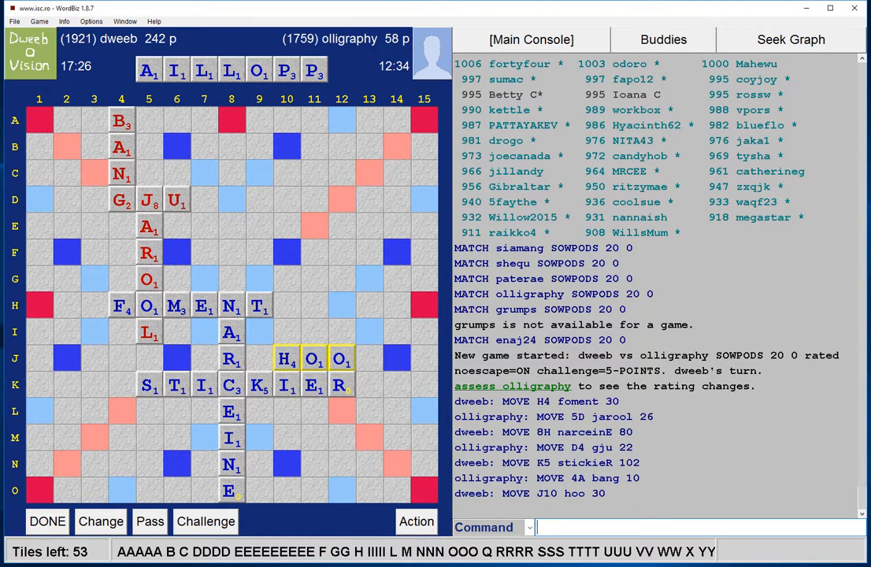
mouse_move(54, 422)
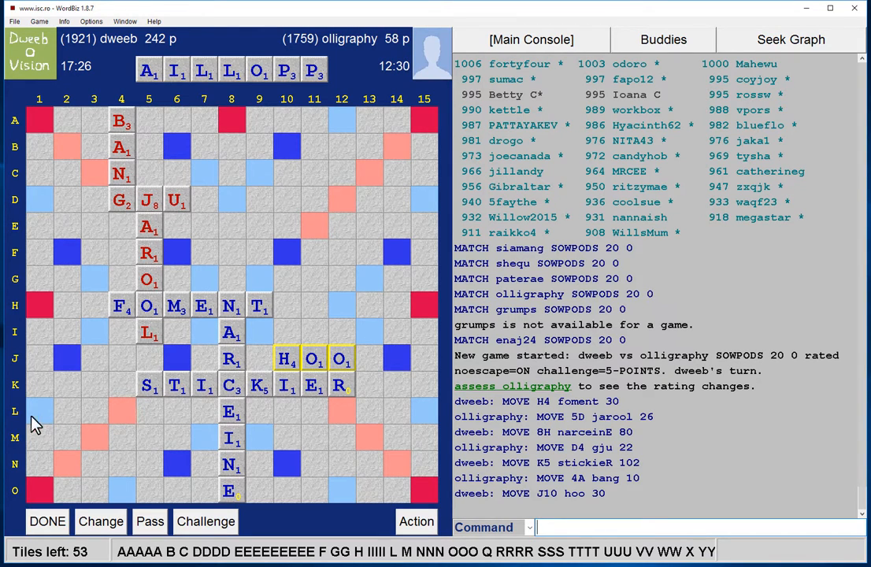
mouse_move(30, 255)
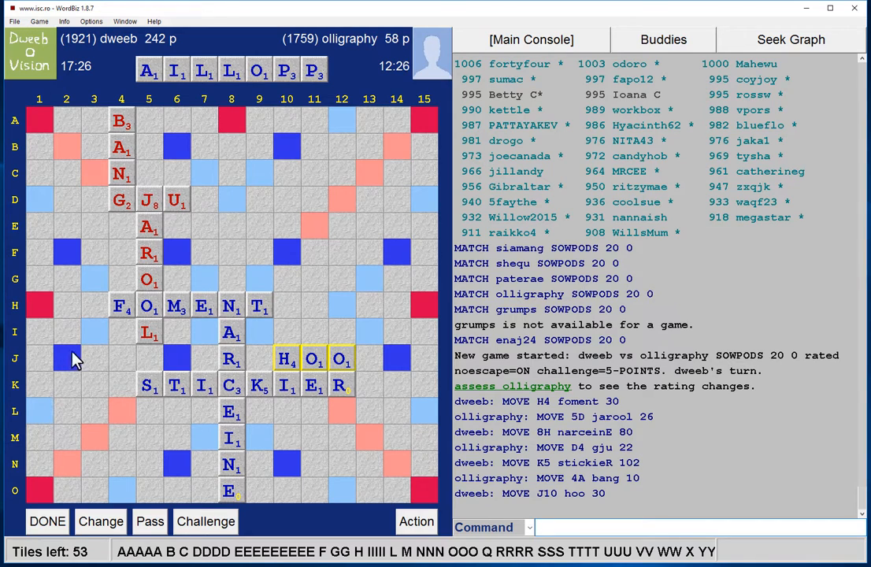
mouse_move(71, 467)
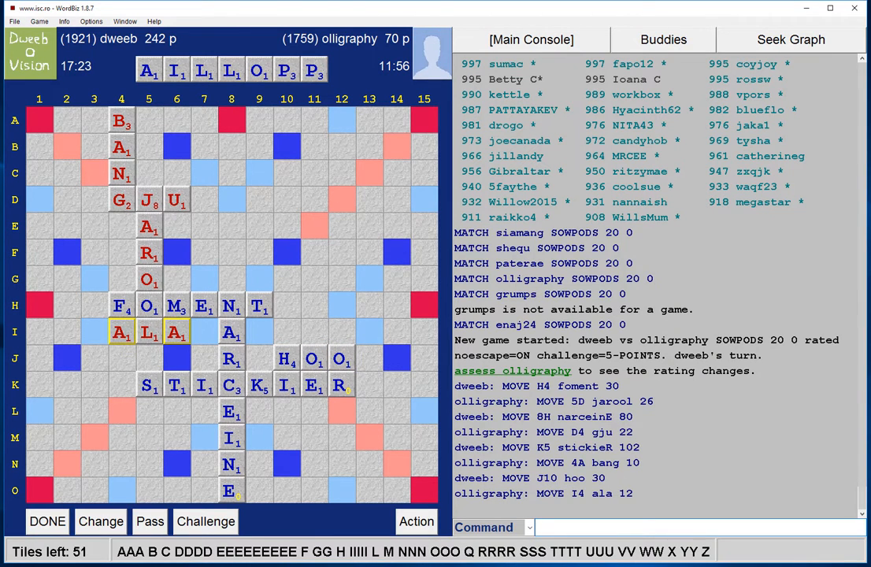
mouse_move(110, 406)
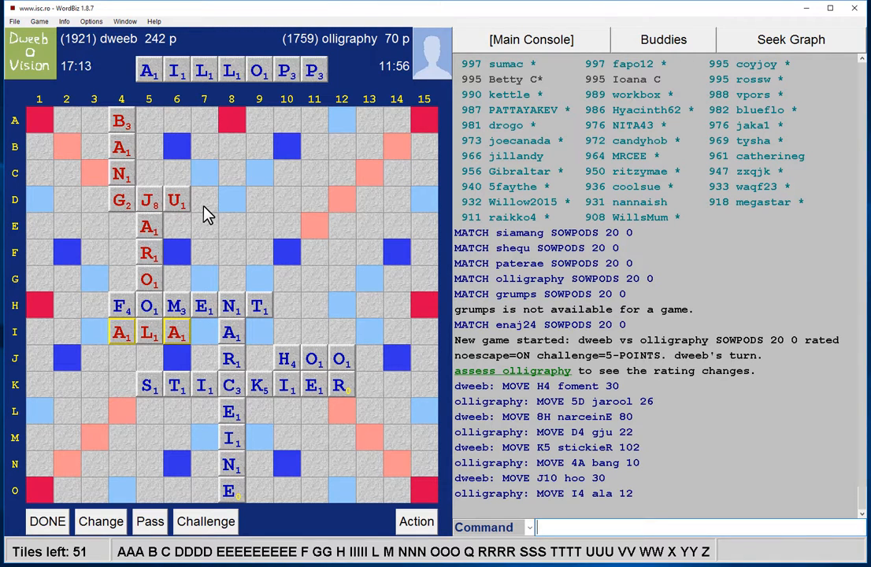
mouse_move(129, 132)
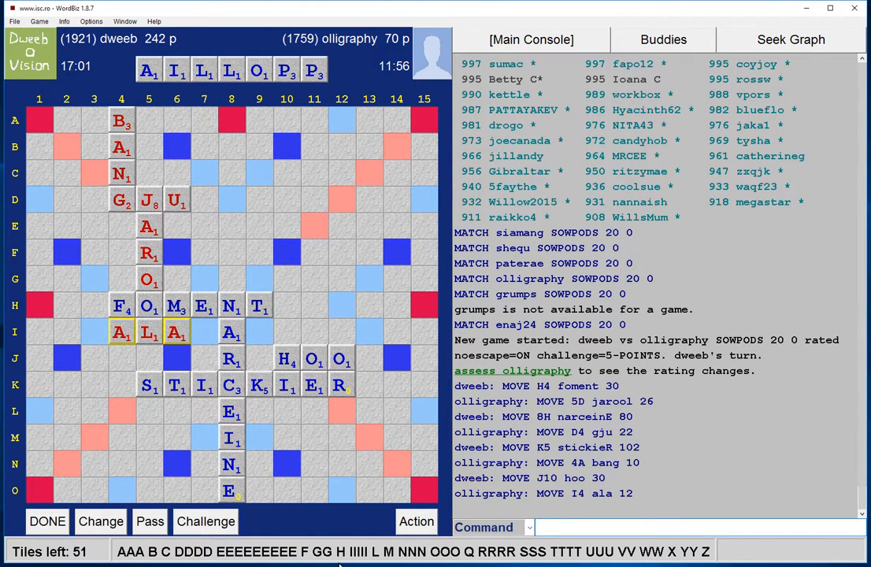
mouse_move(37, 418)
text(PAOLI)
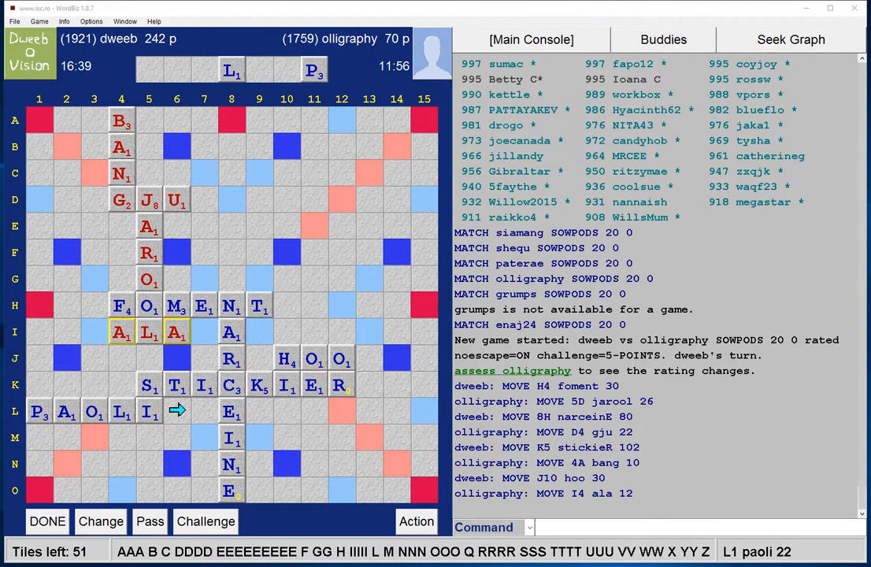
mouse_move(14, 449)
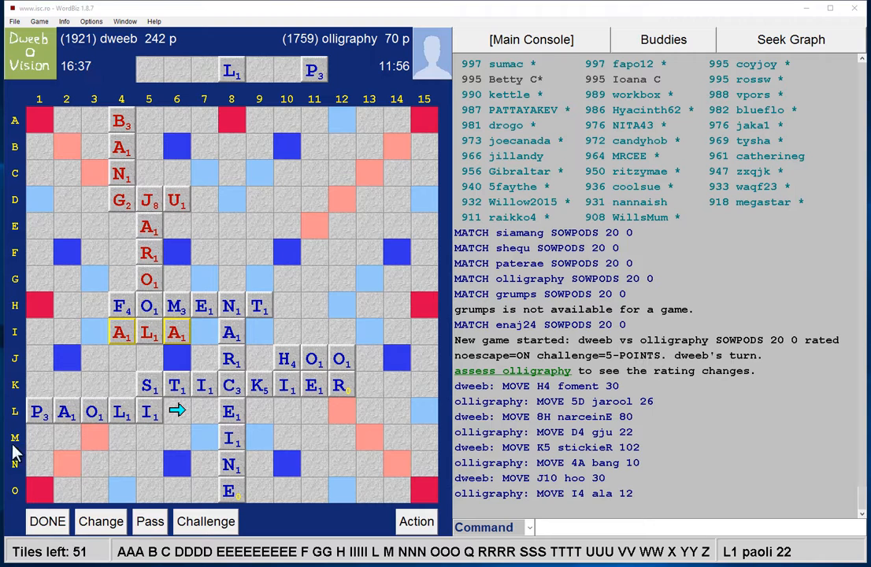
mouse_move(91, 239)
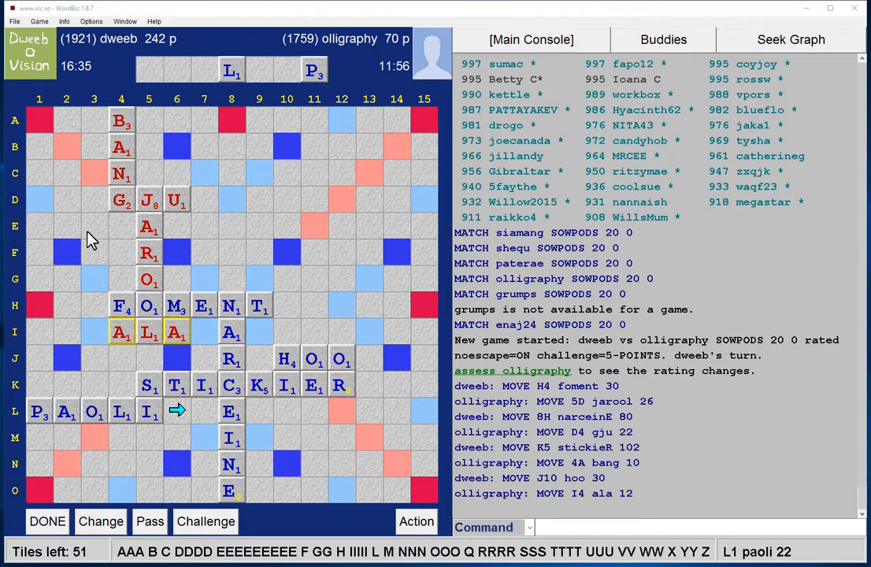
mouse_move(117, 303)
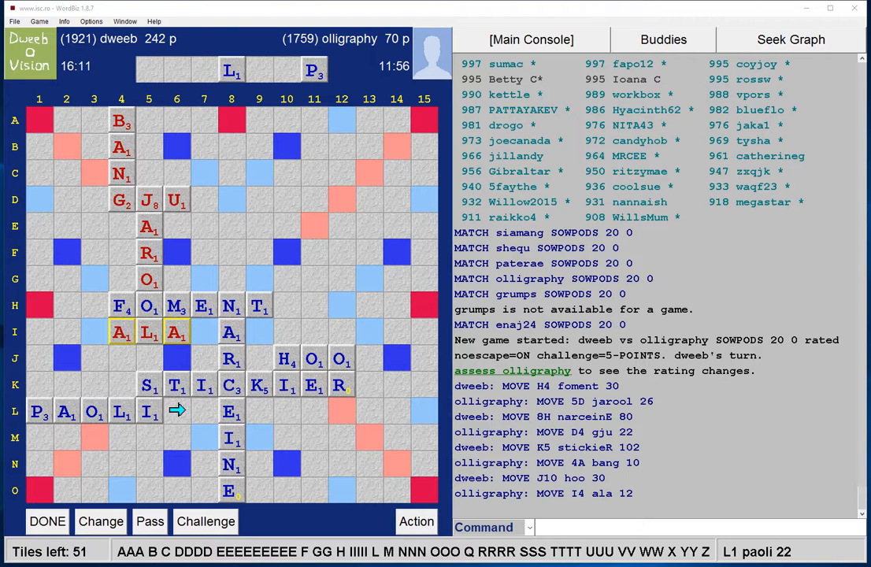
mouse_move(350, 482)
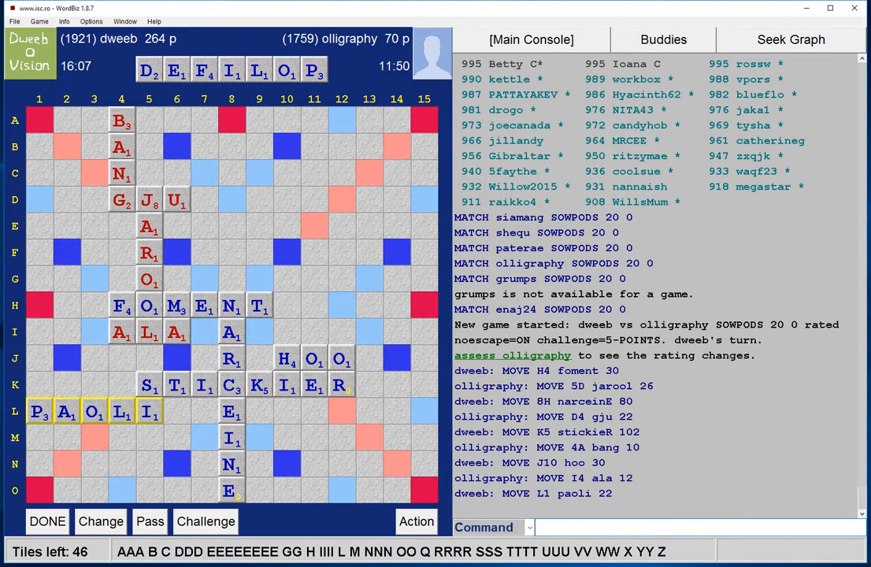
mouse_move(305, 93)
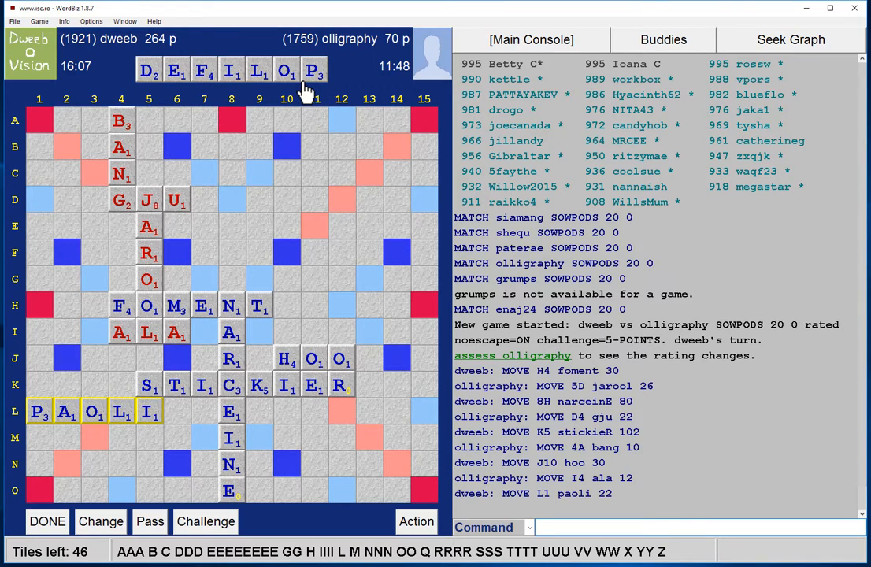
mouse_move(321, 126)
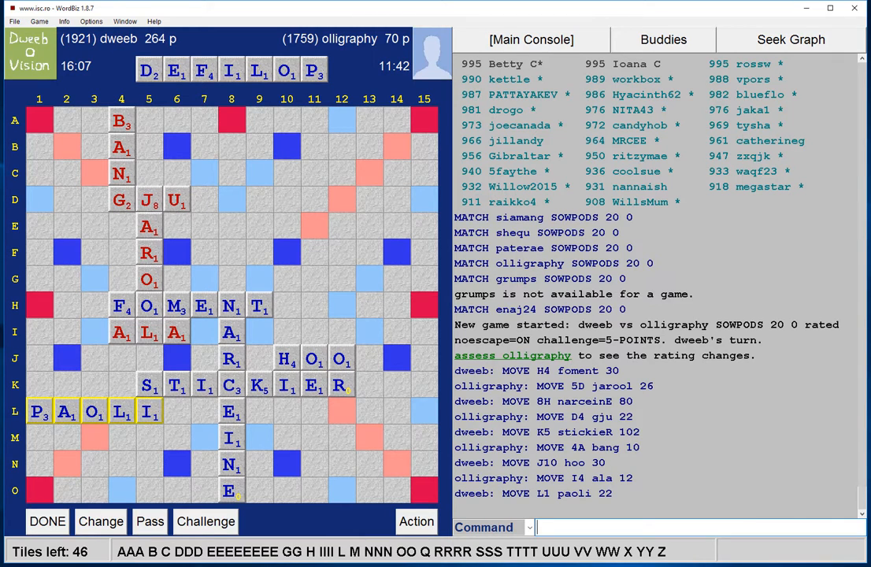
mouse_move(70, 484)
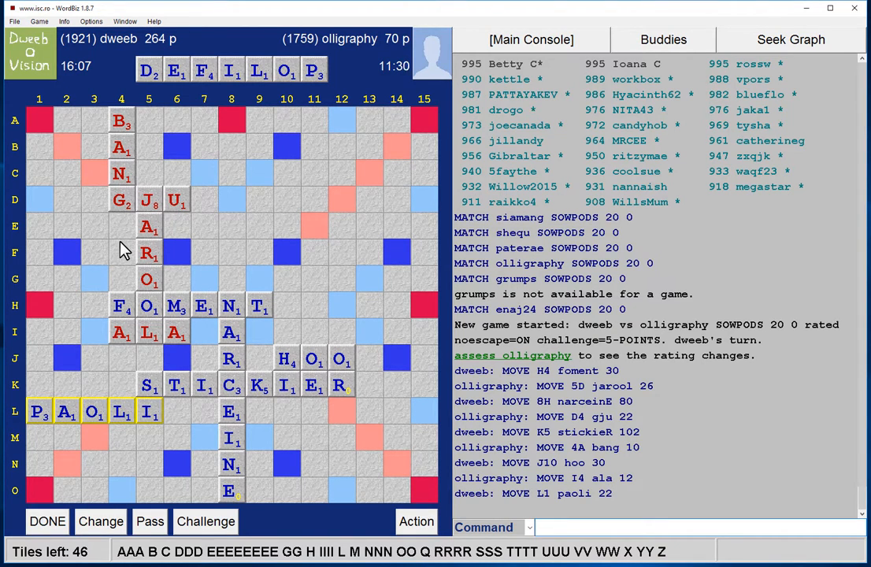
mouse_move(270, 492)
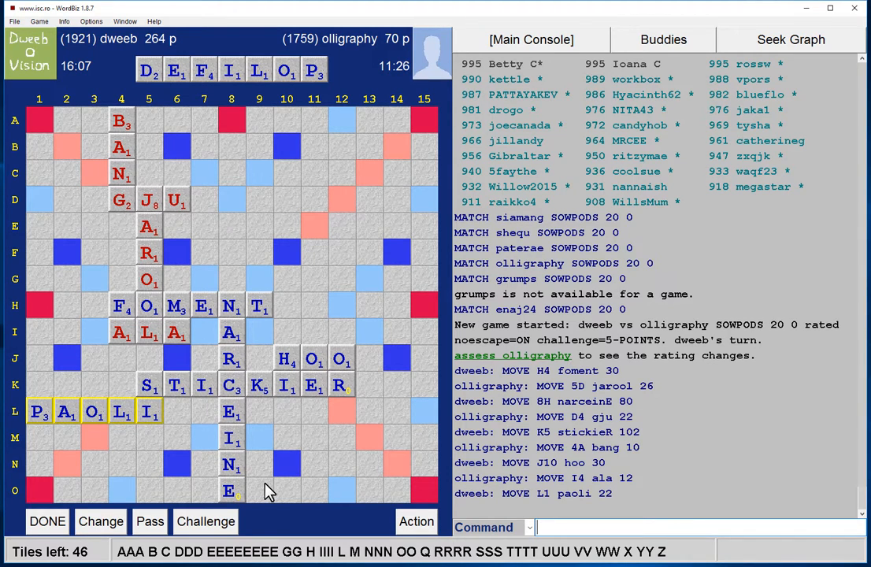
mouse_move(228, 492)
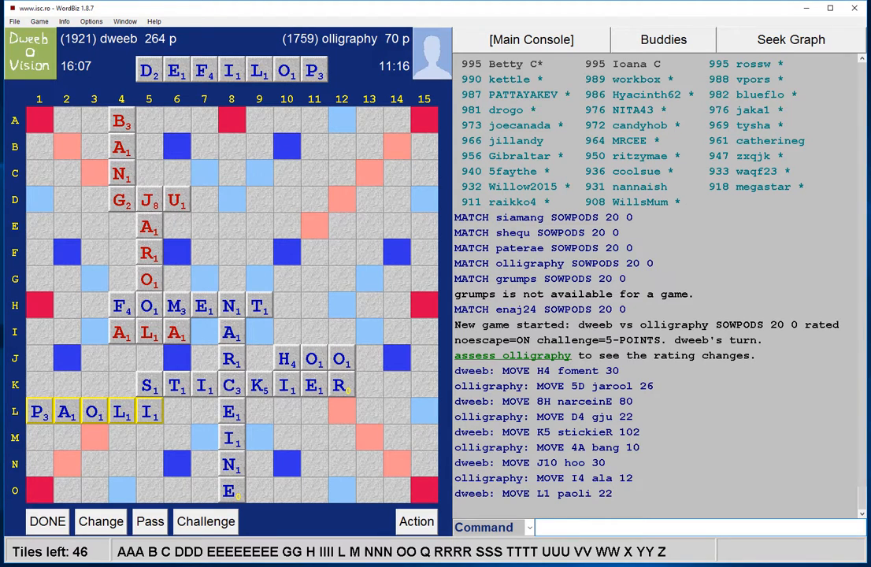
mouse_move(46, 344)
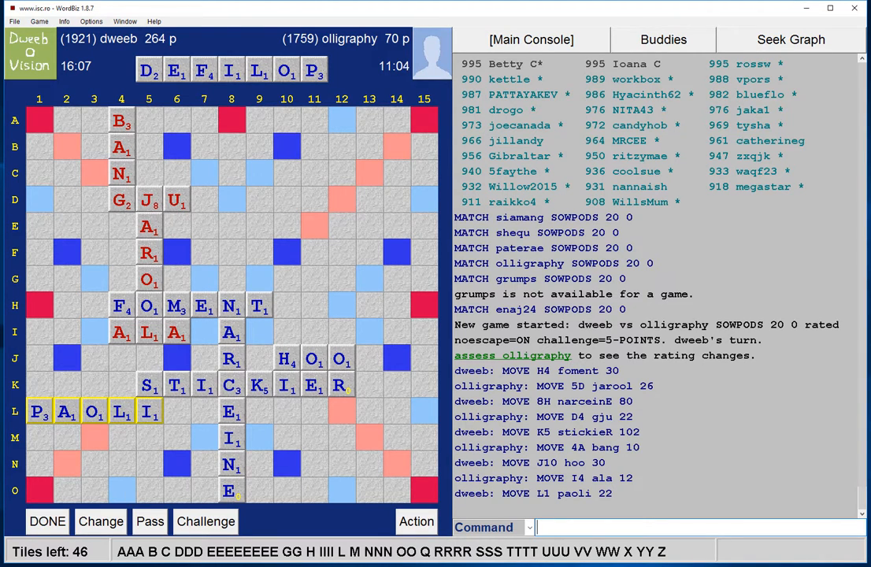
mouse_move(287, 126)
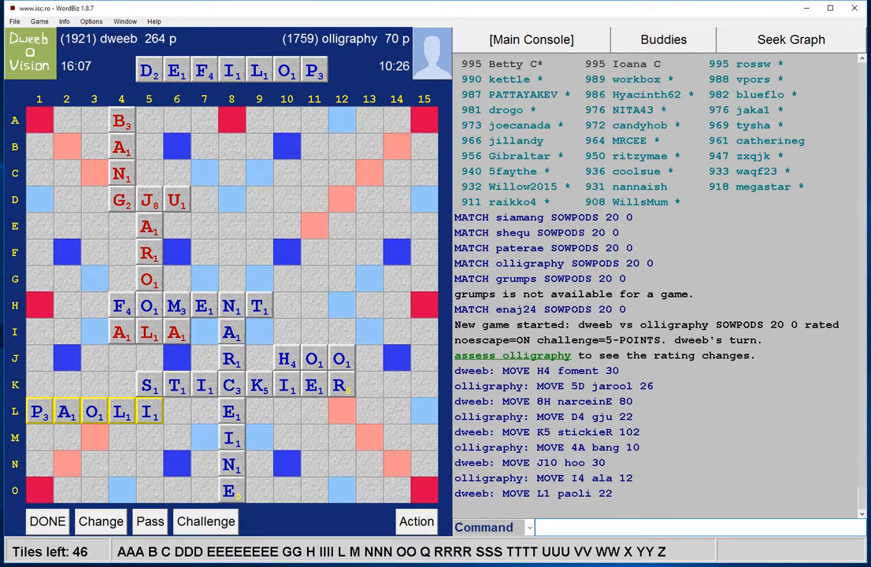
mouse_move(266, 314)
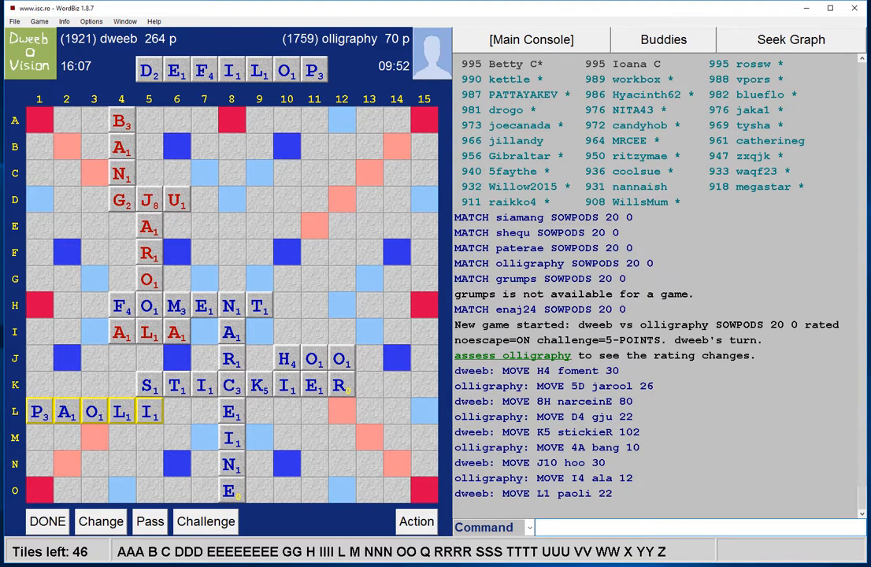
mouse_move(72, 361)
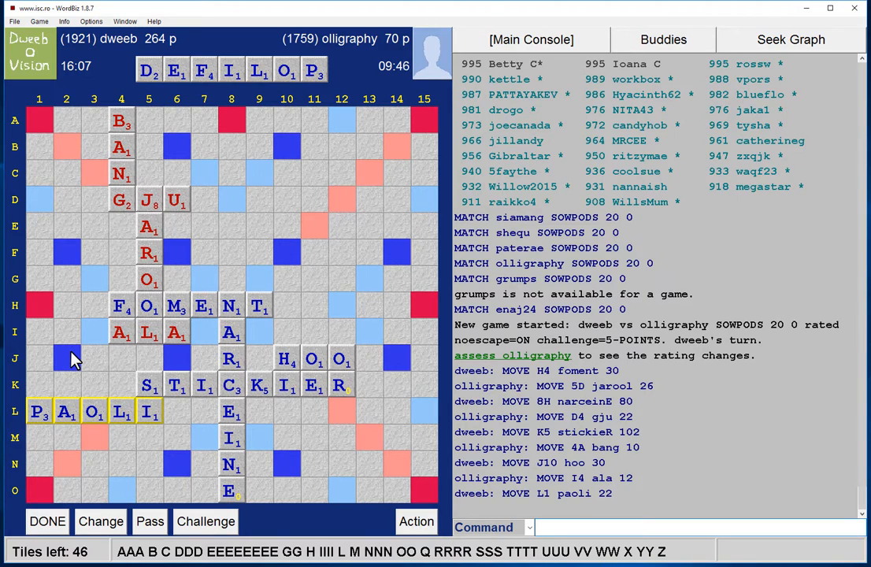
mouse_move(77, 454)
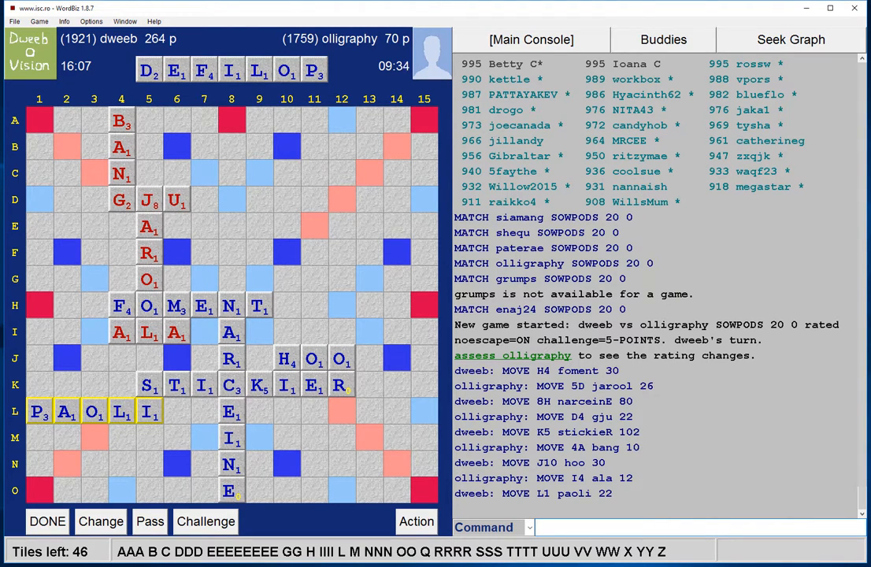
mouse_move(141, 268)
text(PROFILE)
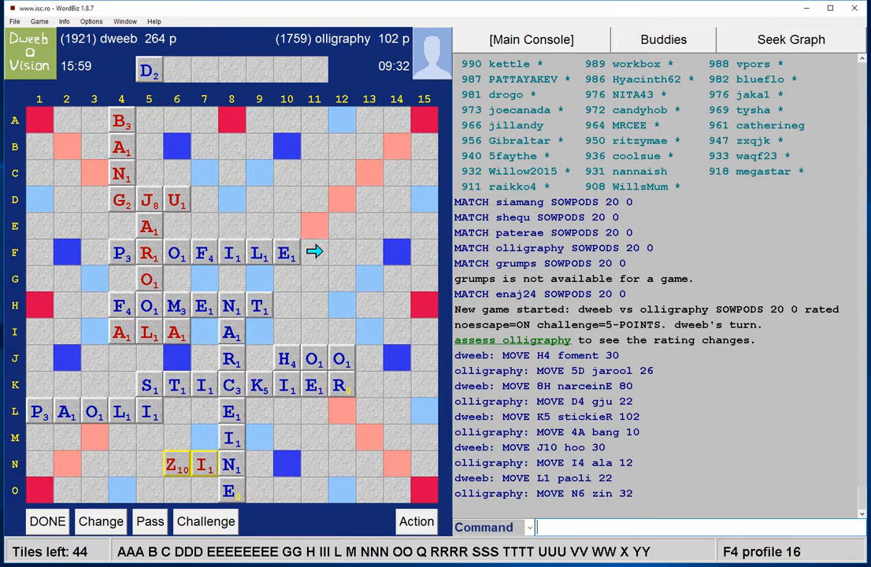
Drop the final D to complete PROFILED on row F and submit the 68-point bingo.
drag(148, 71, 315, 252)
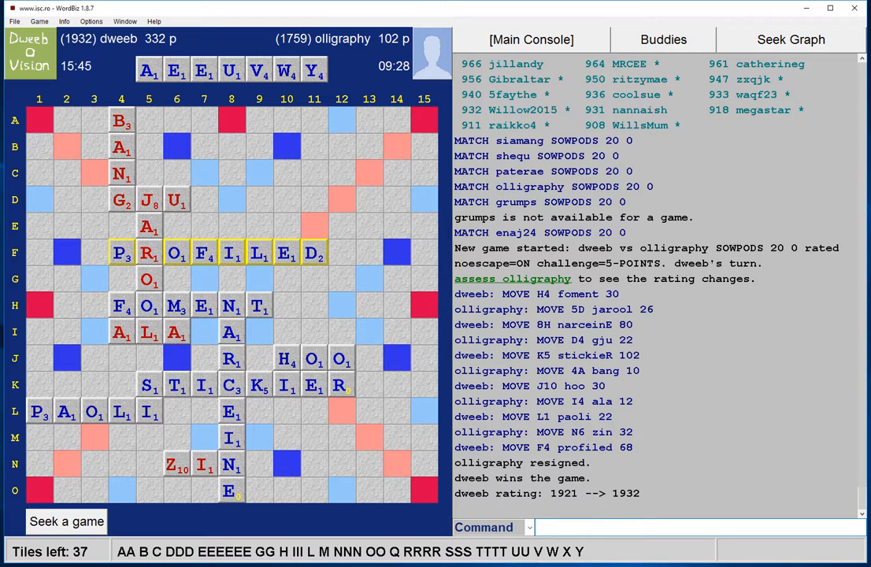
mouse_move(677, 464)
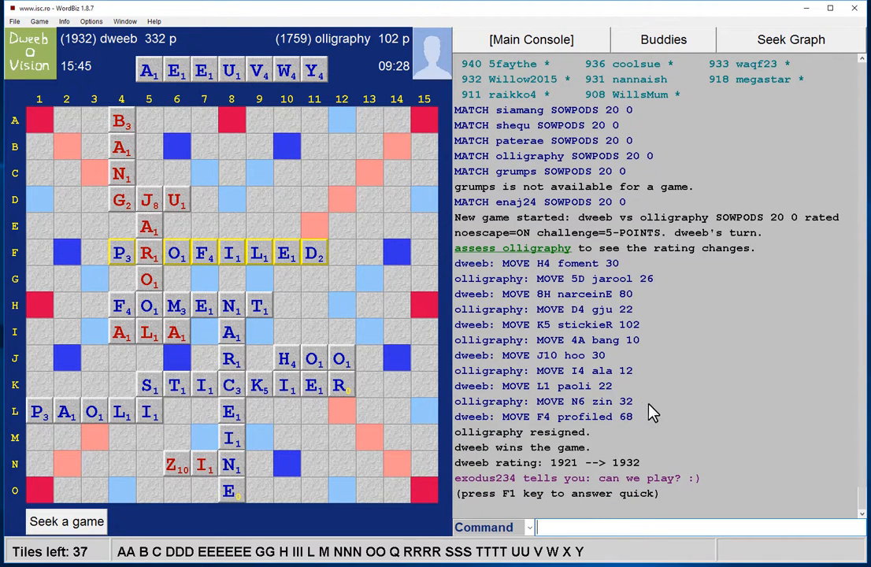
mouse_move(693, 438)
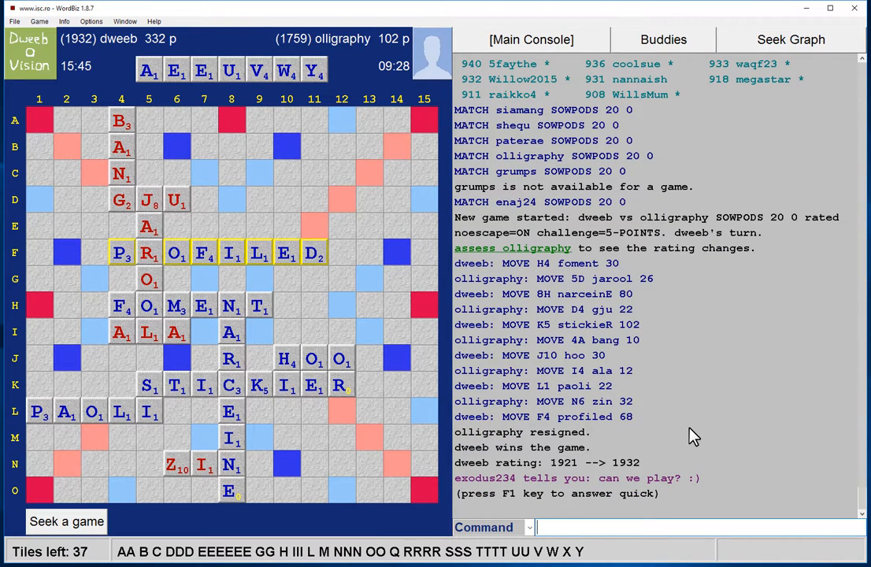
mouse_move(600, 473)
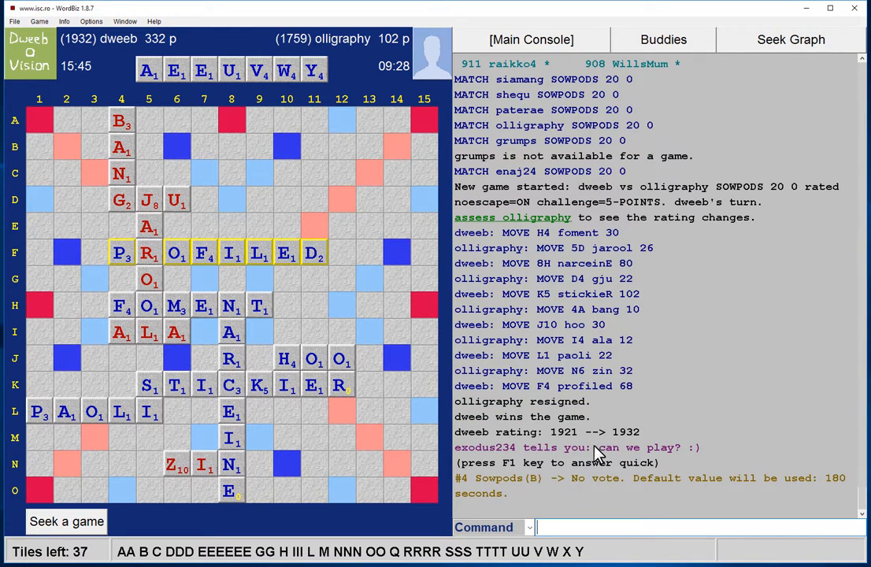
mouse_move(349, 67)
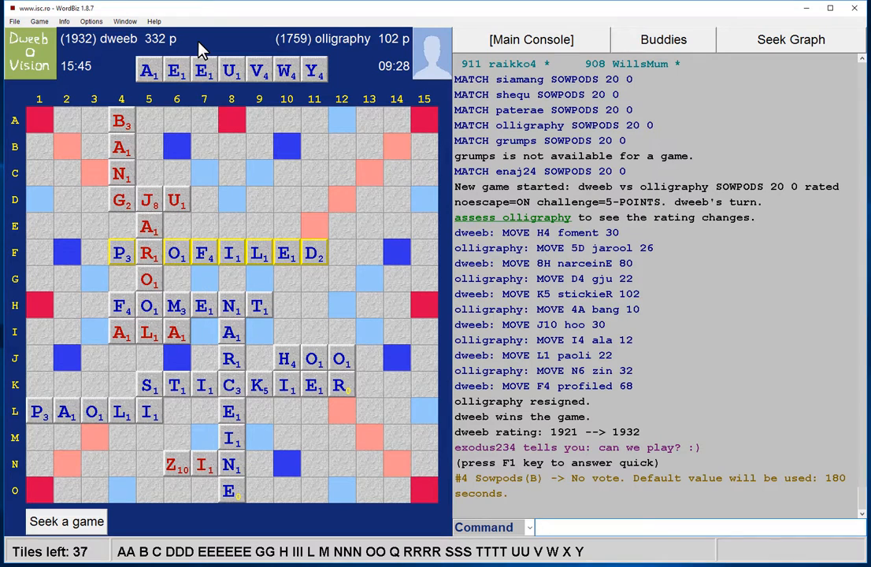
Issue 'ex hi dweeb' in the console to load the finished game into the examiner.
right_click(486, 295)
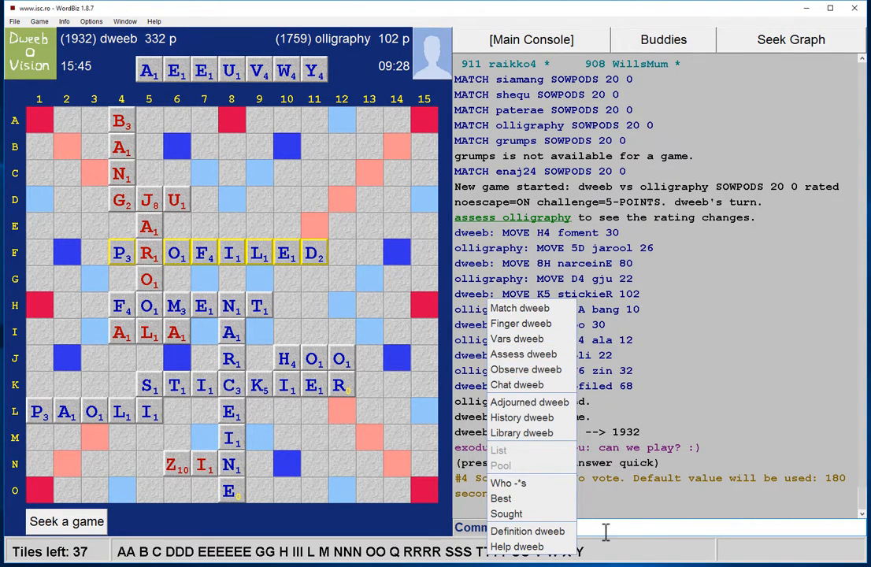
text(e)
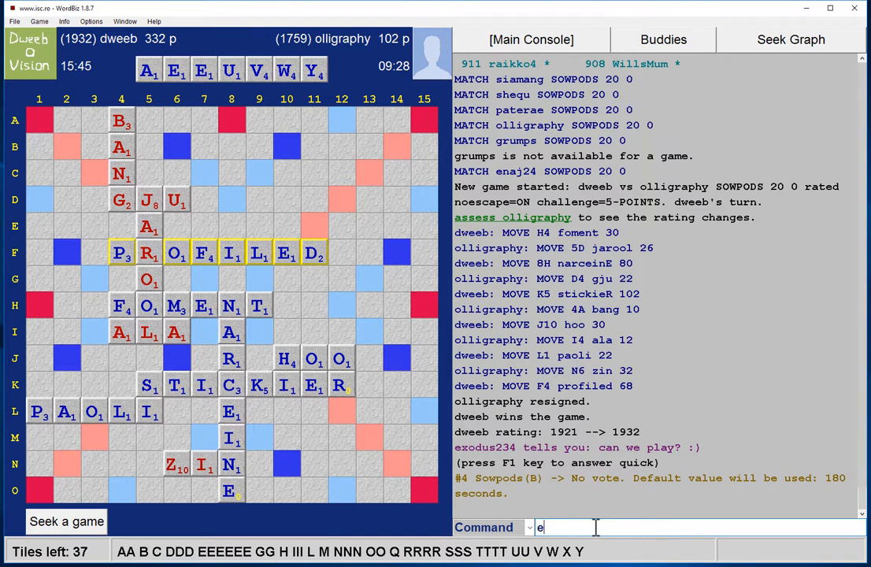
text(x hi)
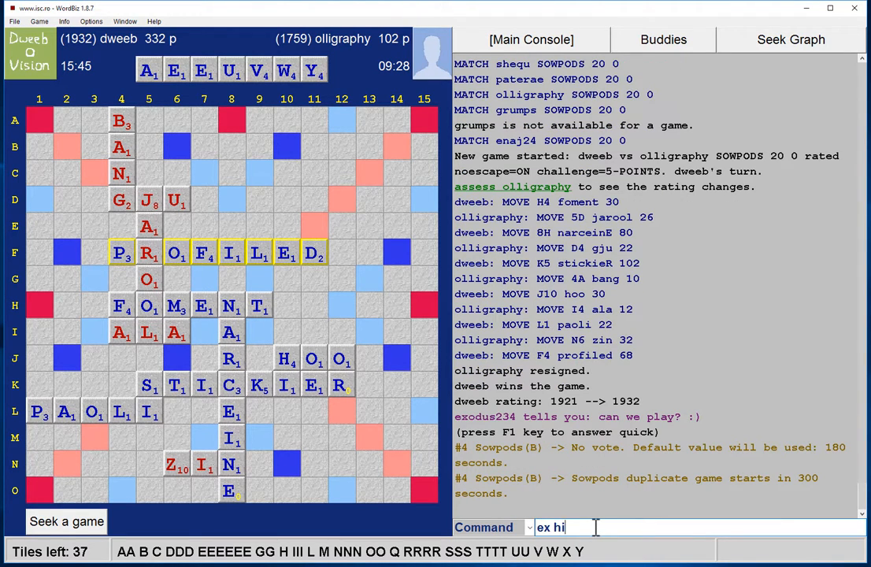
text(dweeb)
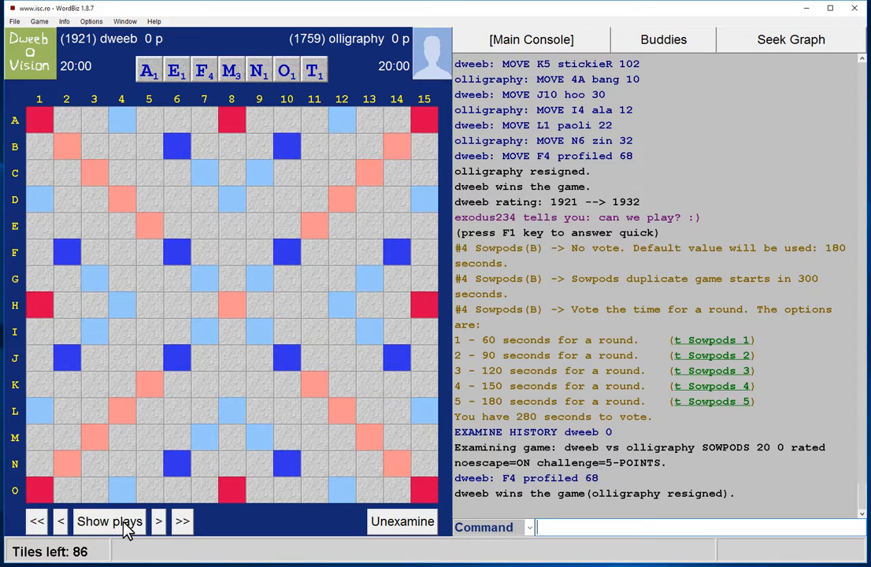
Show the examiner's plays and step the replay forward through the NARCEINE move.
click(108, 522)
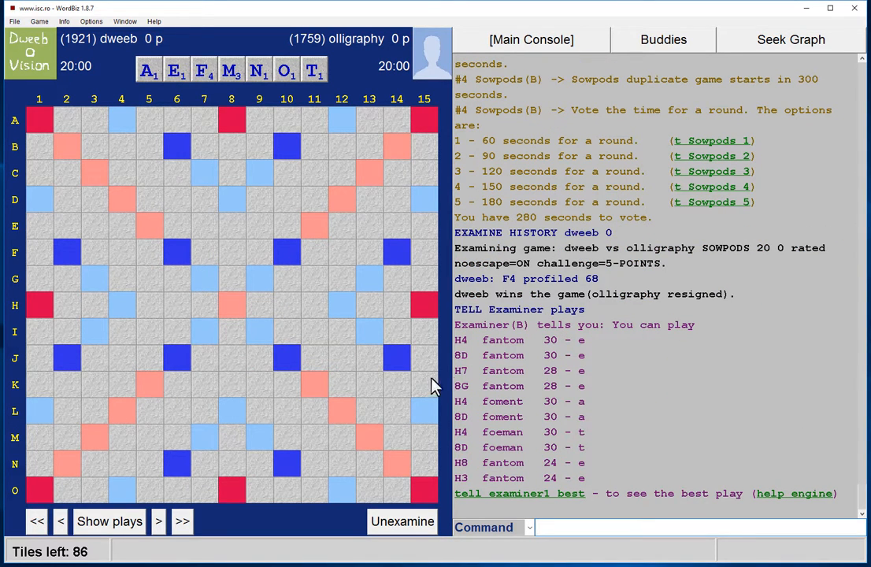
mouse_move(260, 496)
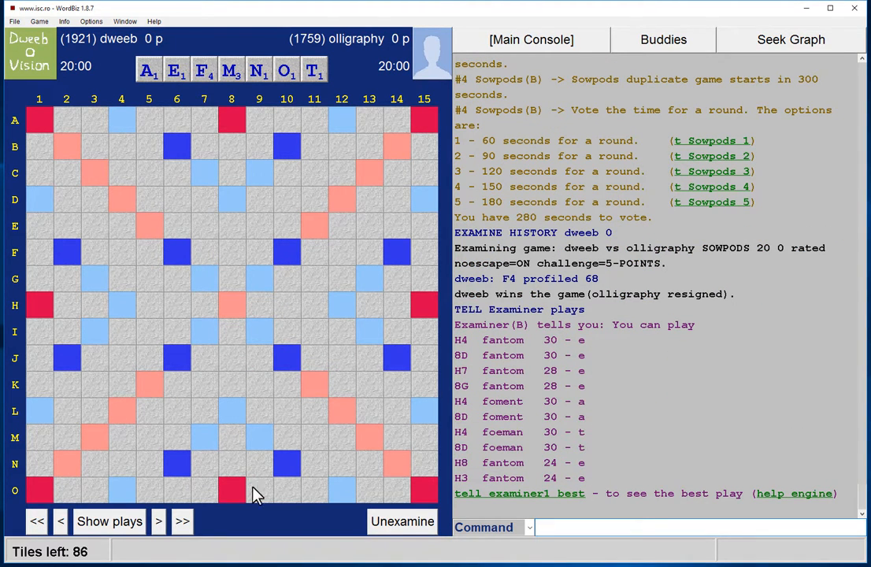
click(158, 520)
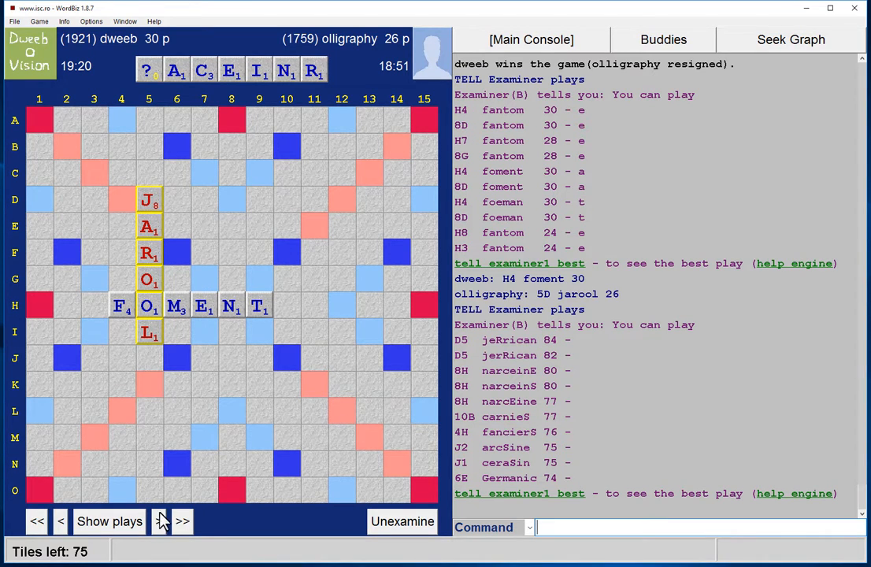
click(182, 520)
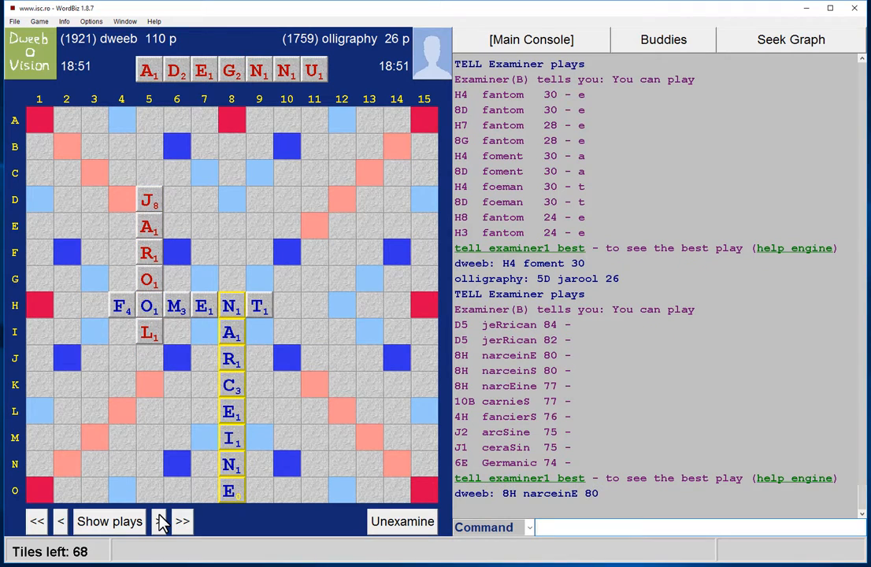
click(158, 521)
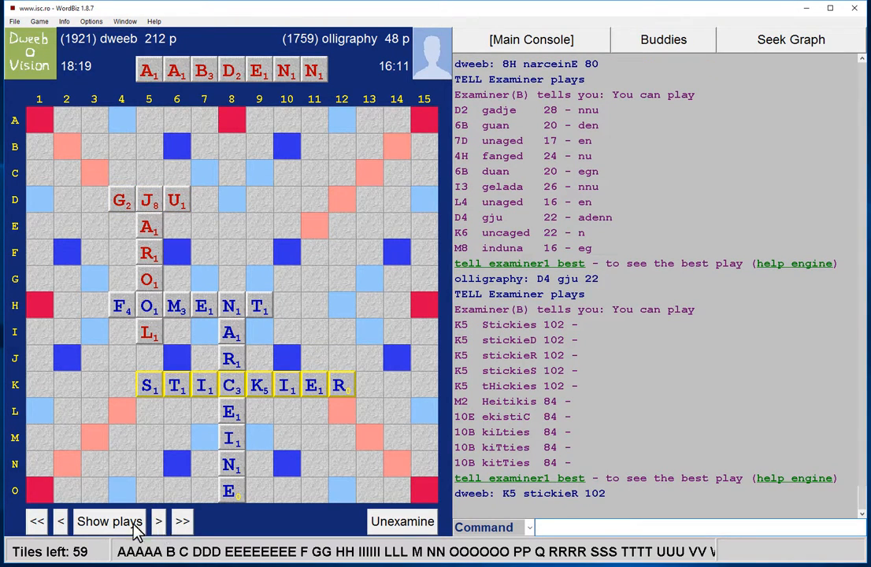
Continue stepping forward with best-play lists to the final PROFILED position at 332–102.
click(158, 521)
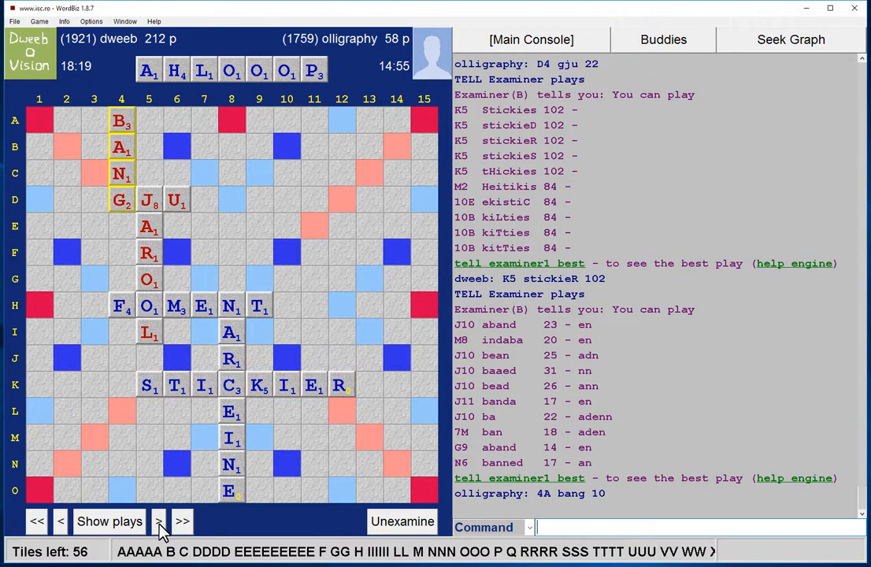
click(157, 520)
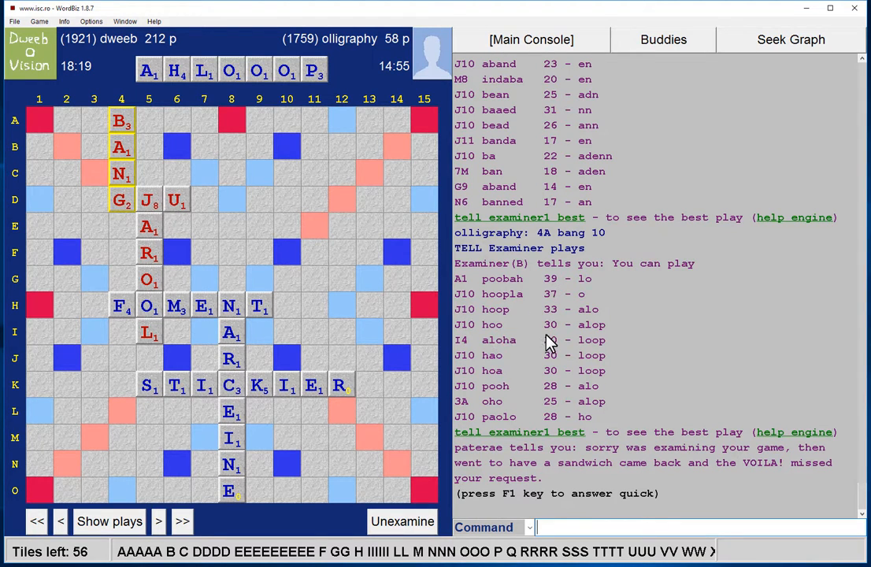
mouse_move(539, 296)
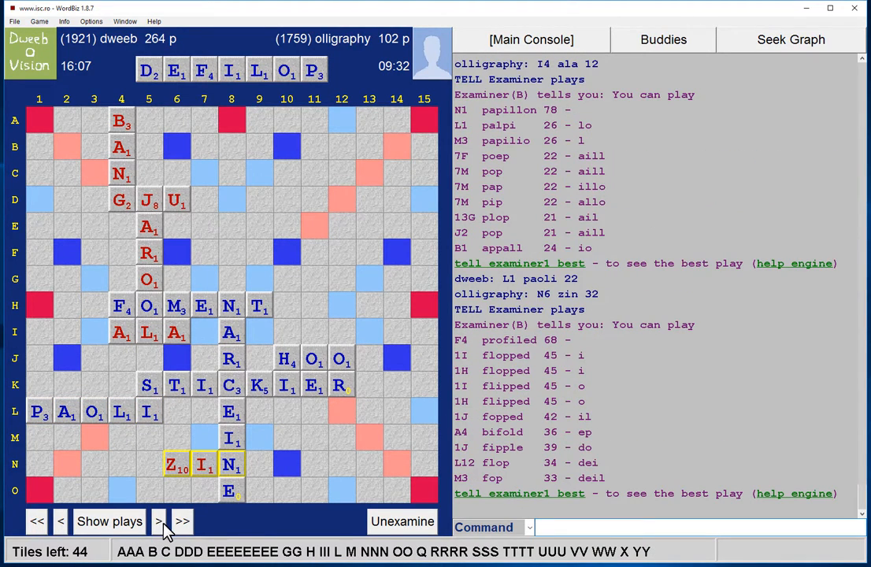
click(159, 522)
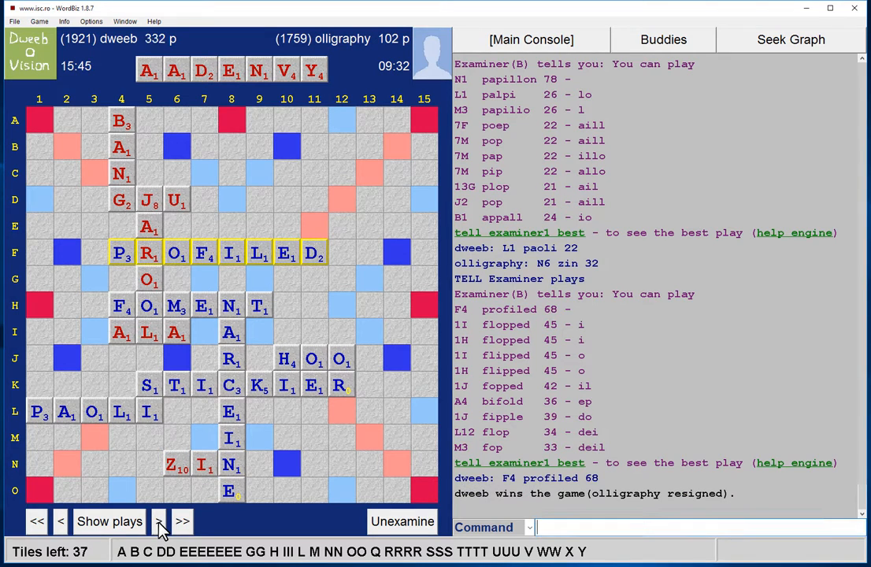